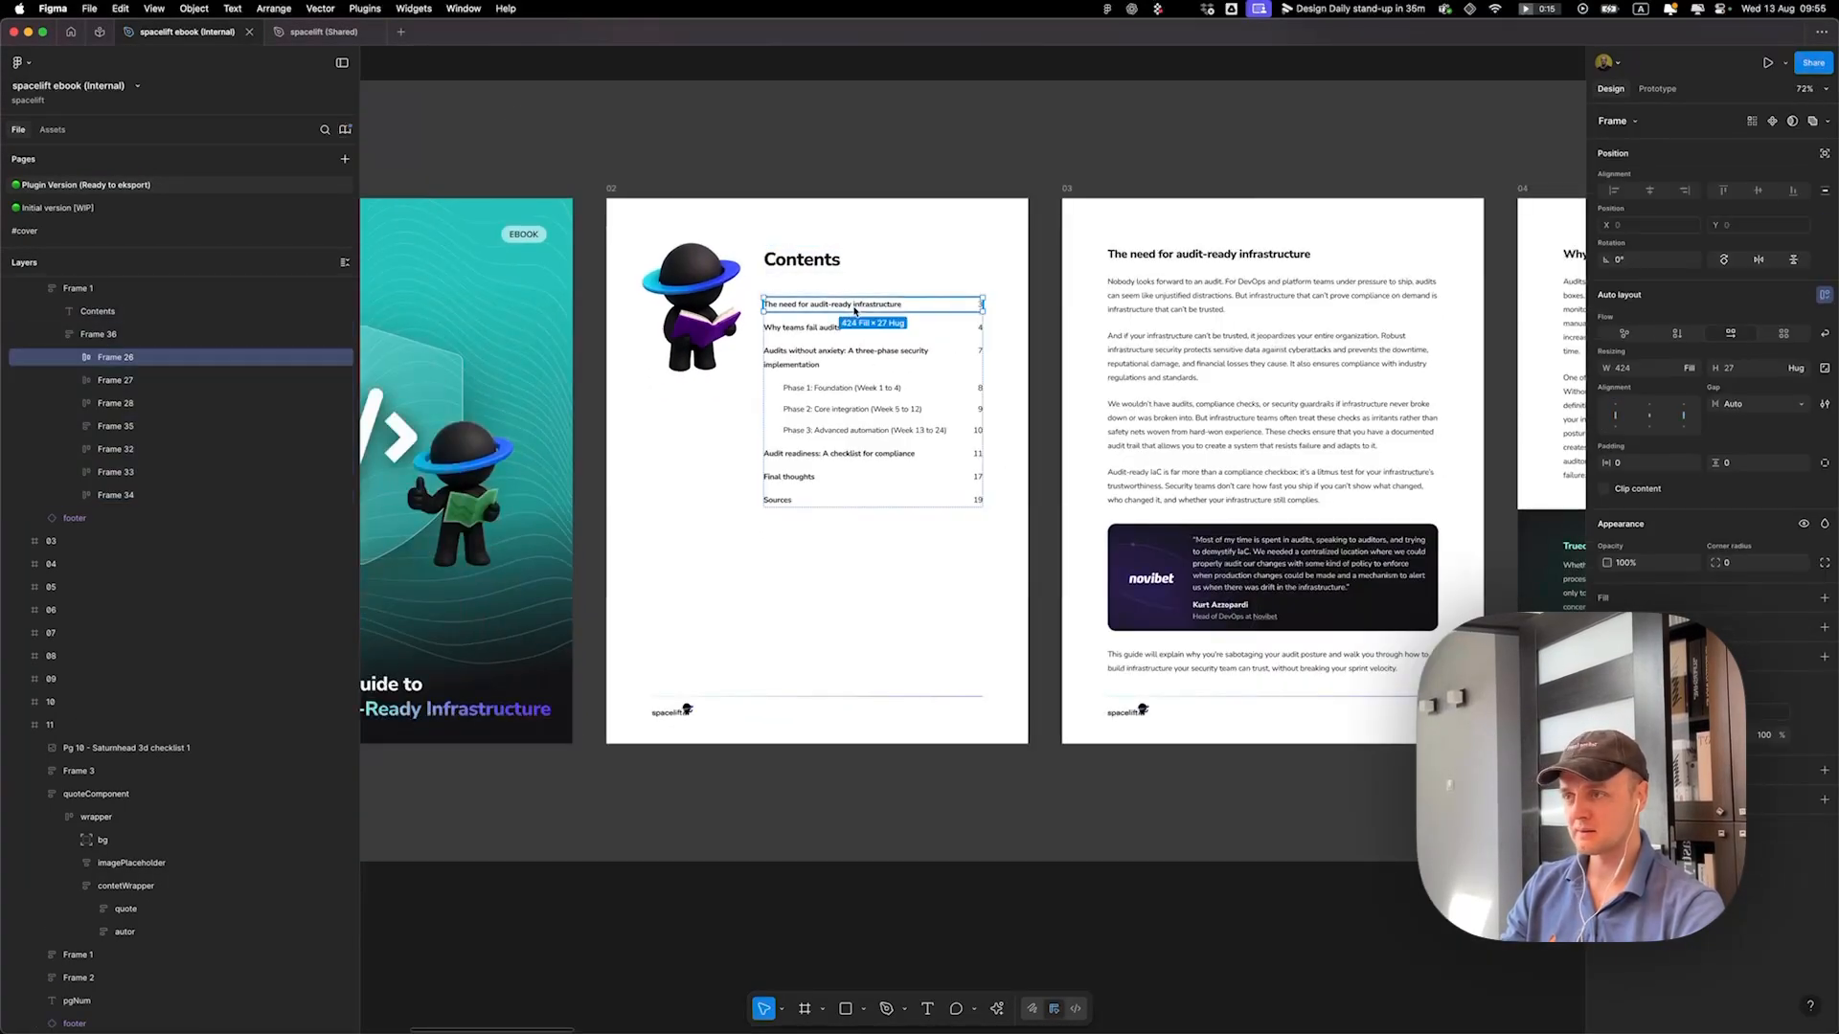
# Step: Add an on-click interaction to the Contents entry with the Navigate to action
pyautogui.click(1657, 88)
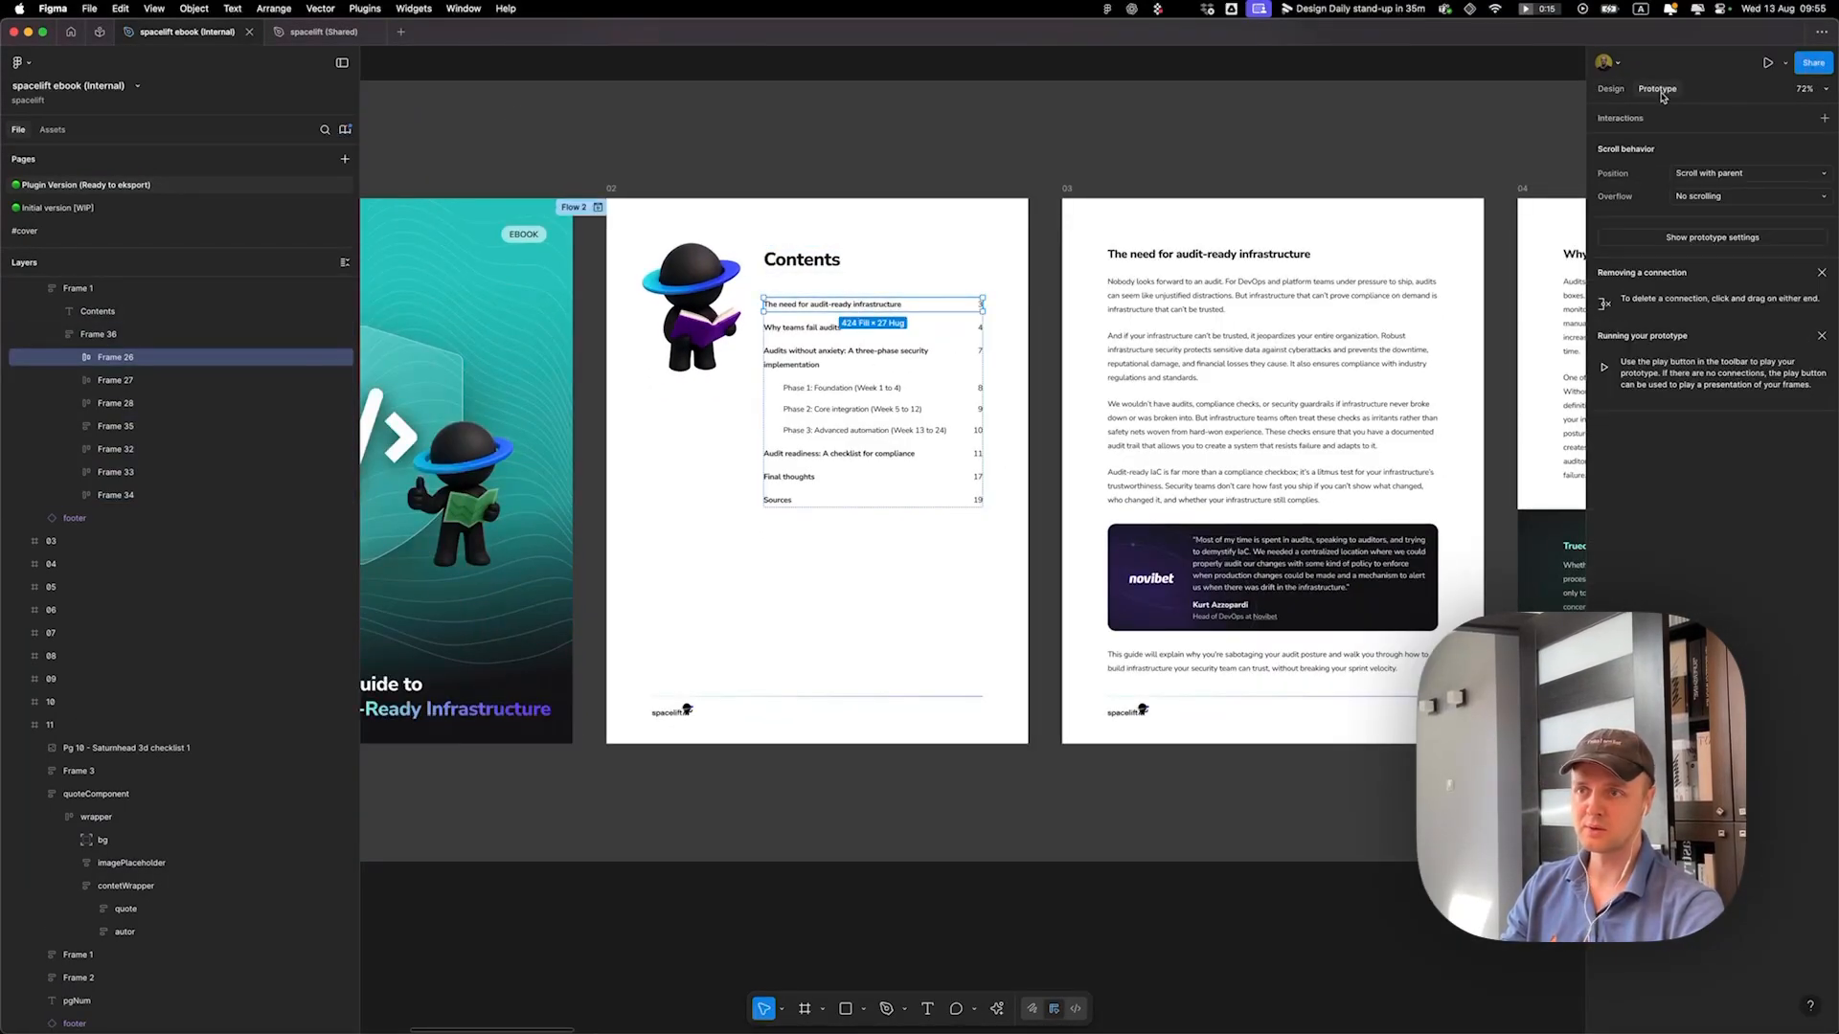
pyautogui.click(1616, 143)
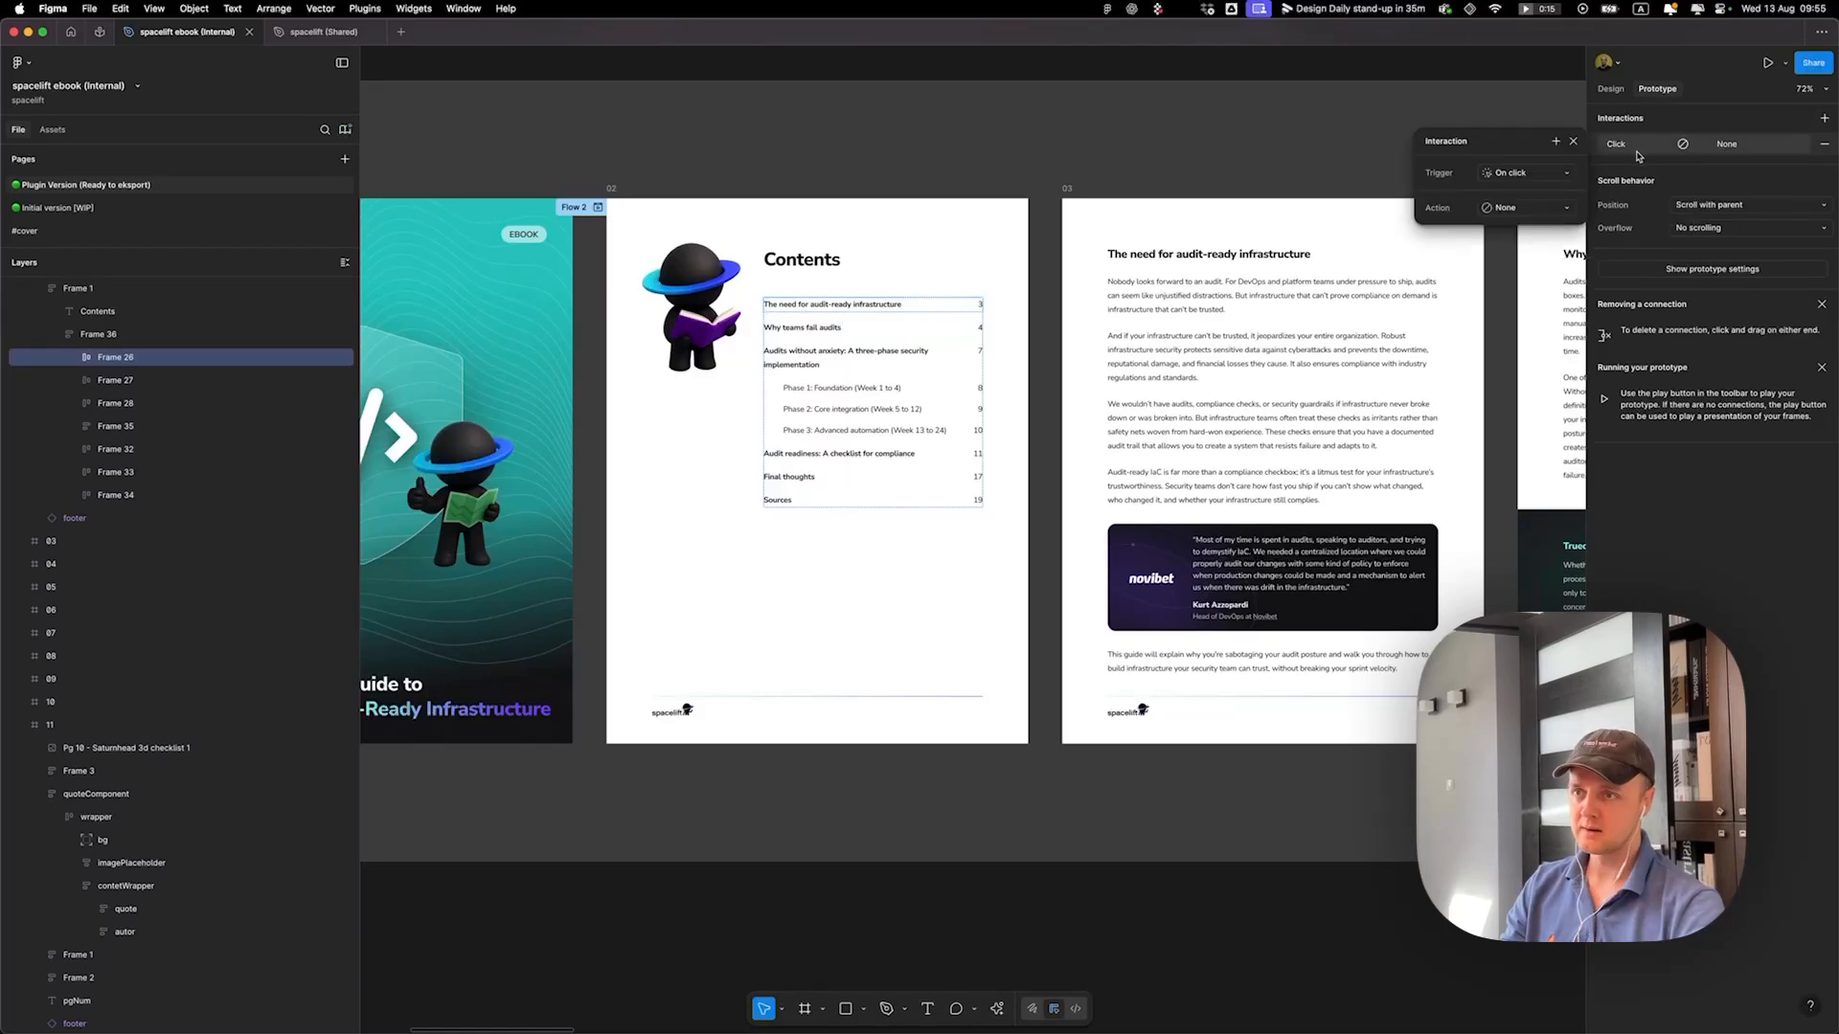
pyautogui.click(1524, 207)
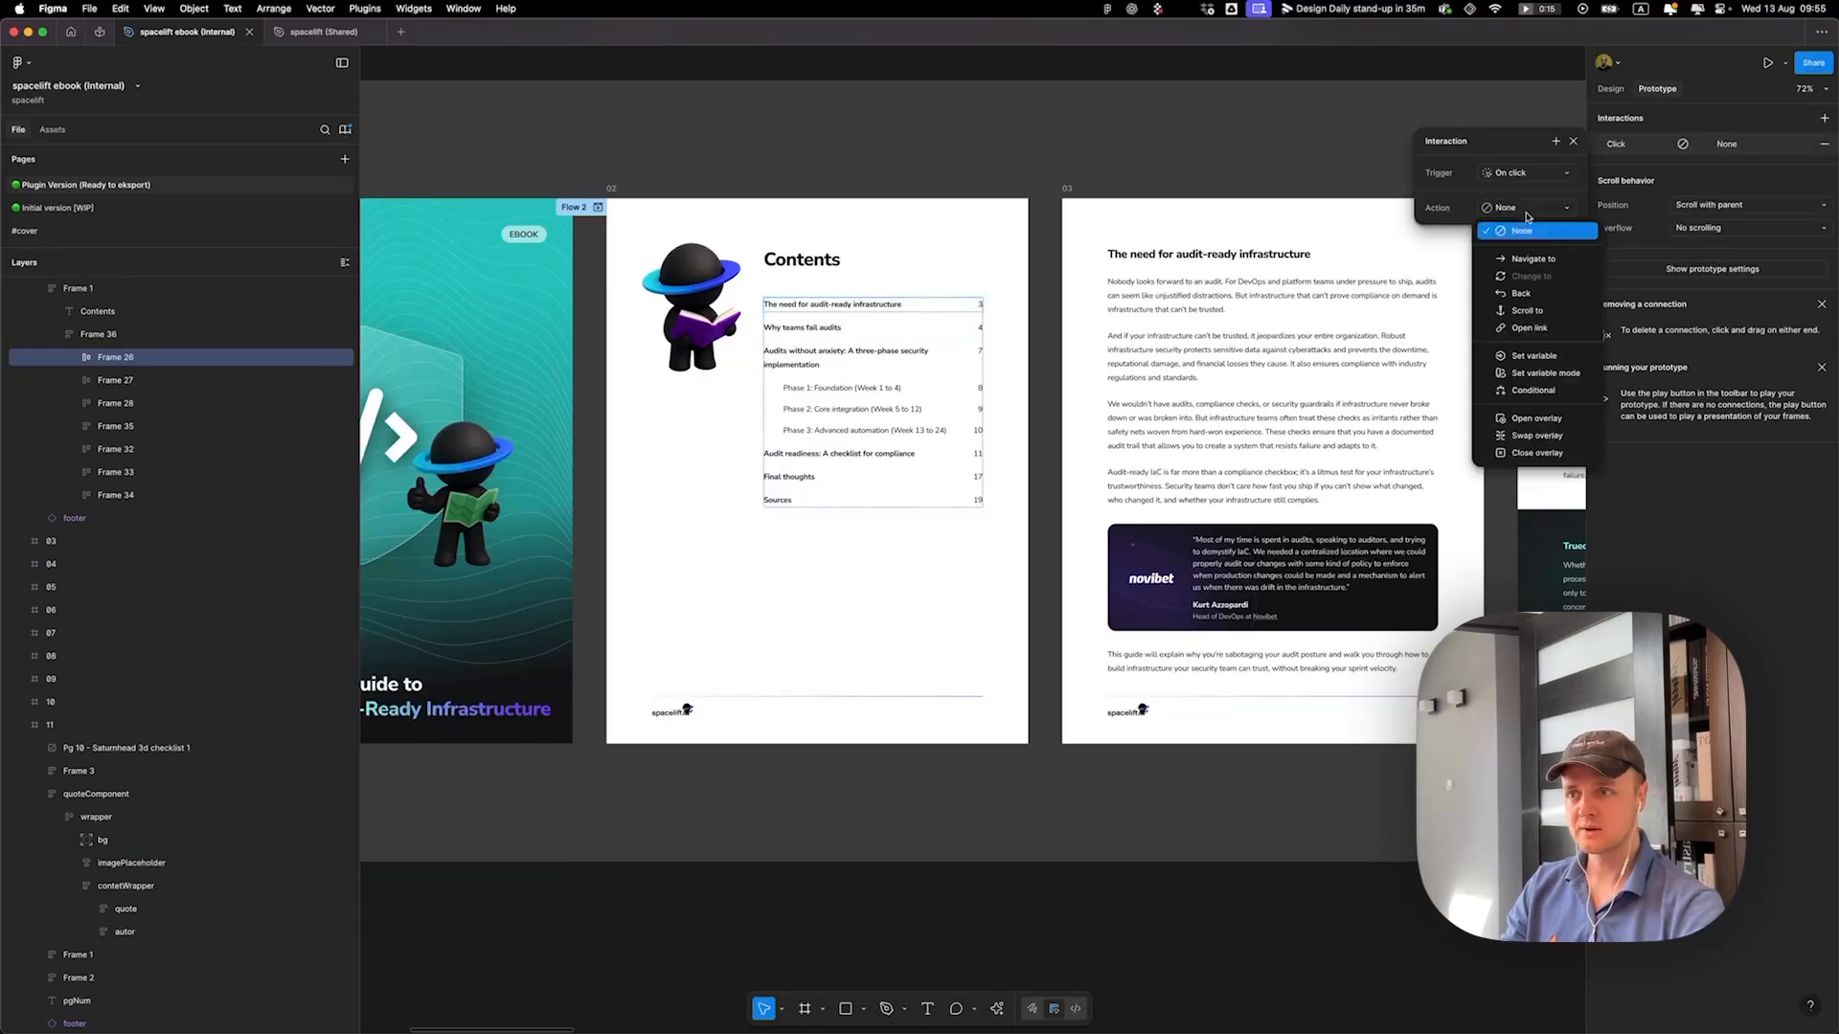
pyautogui.click(1533, 258)
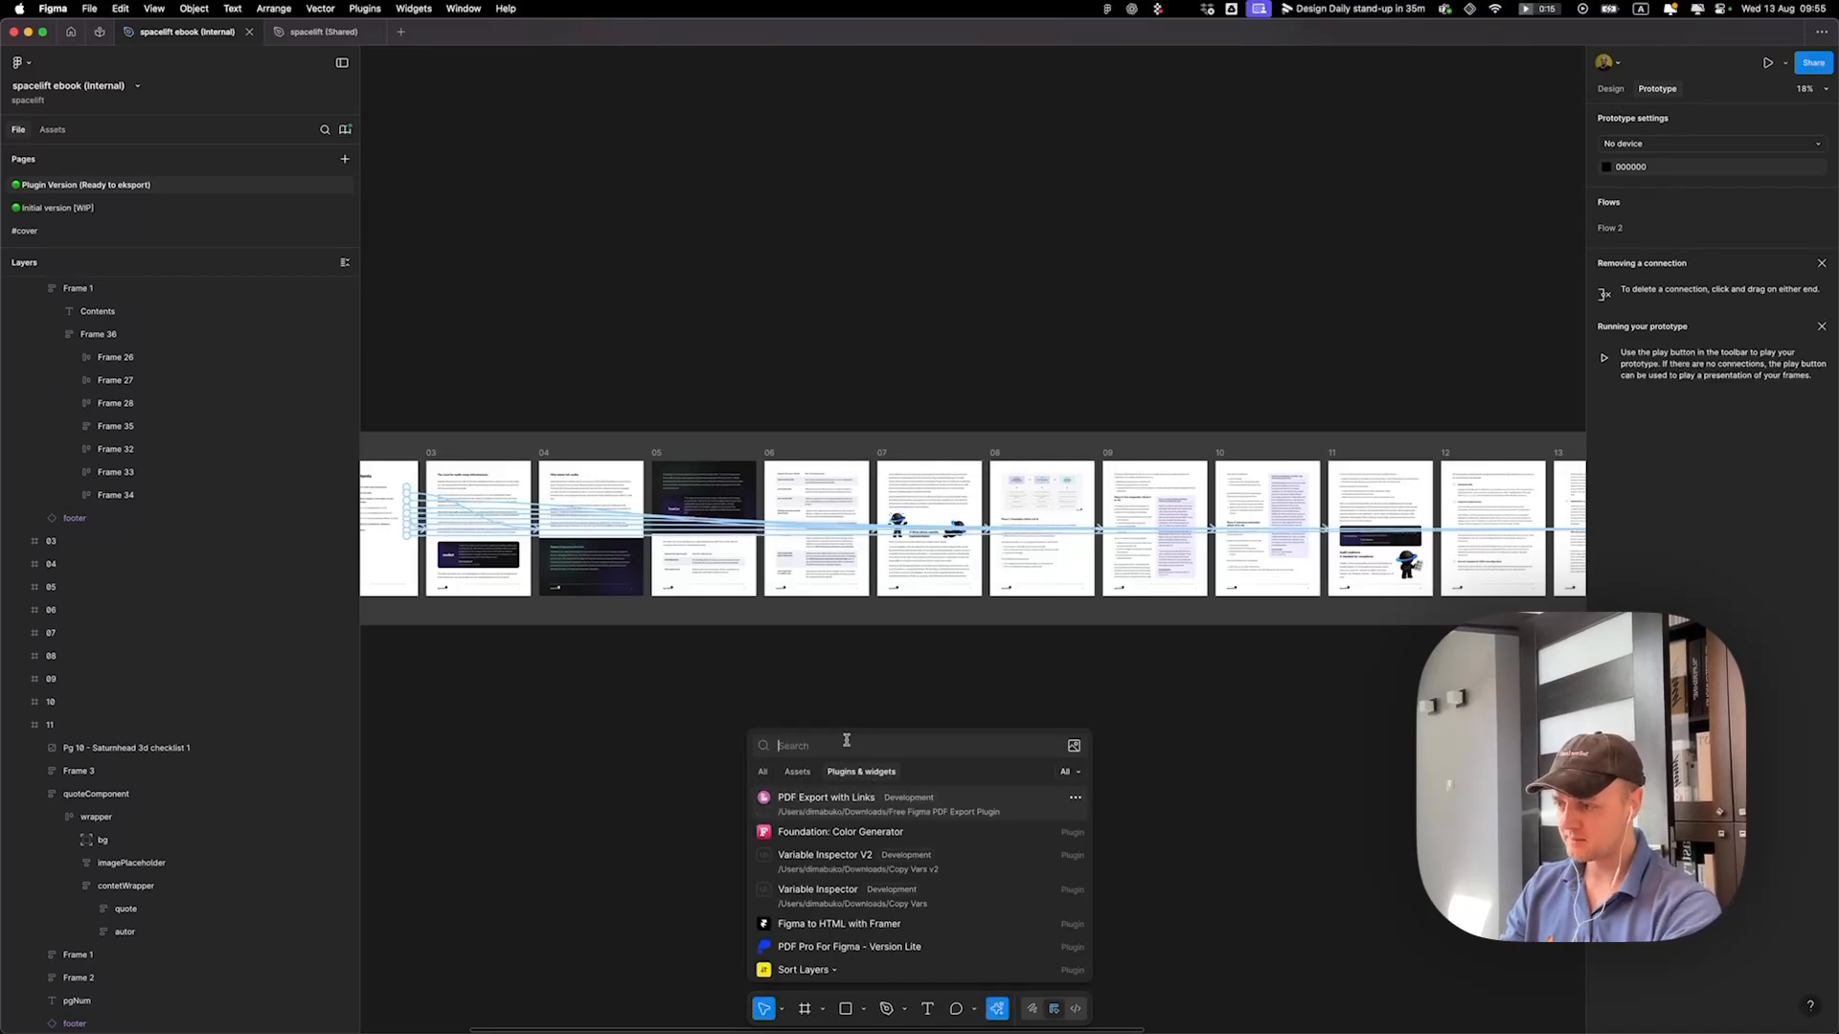
# Step: Find 'figma to pdf with links' in the Actions search and run the community plugin
pyautogui.write('f')
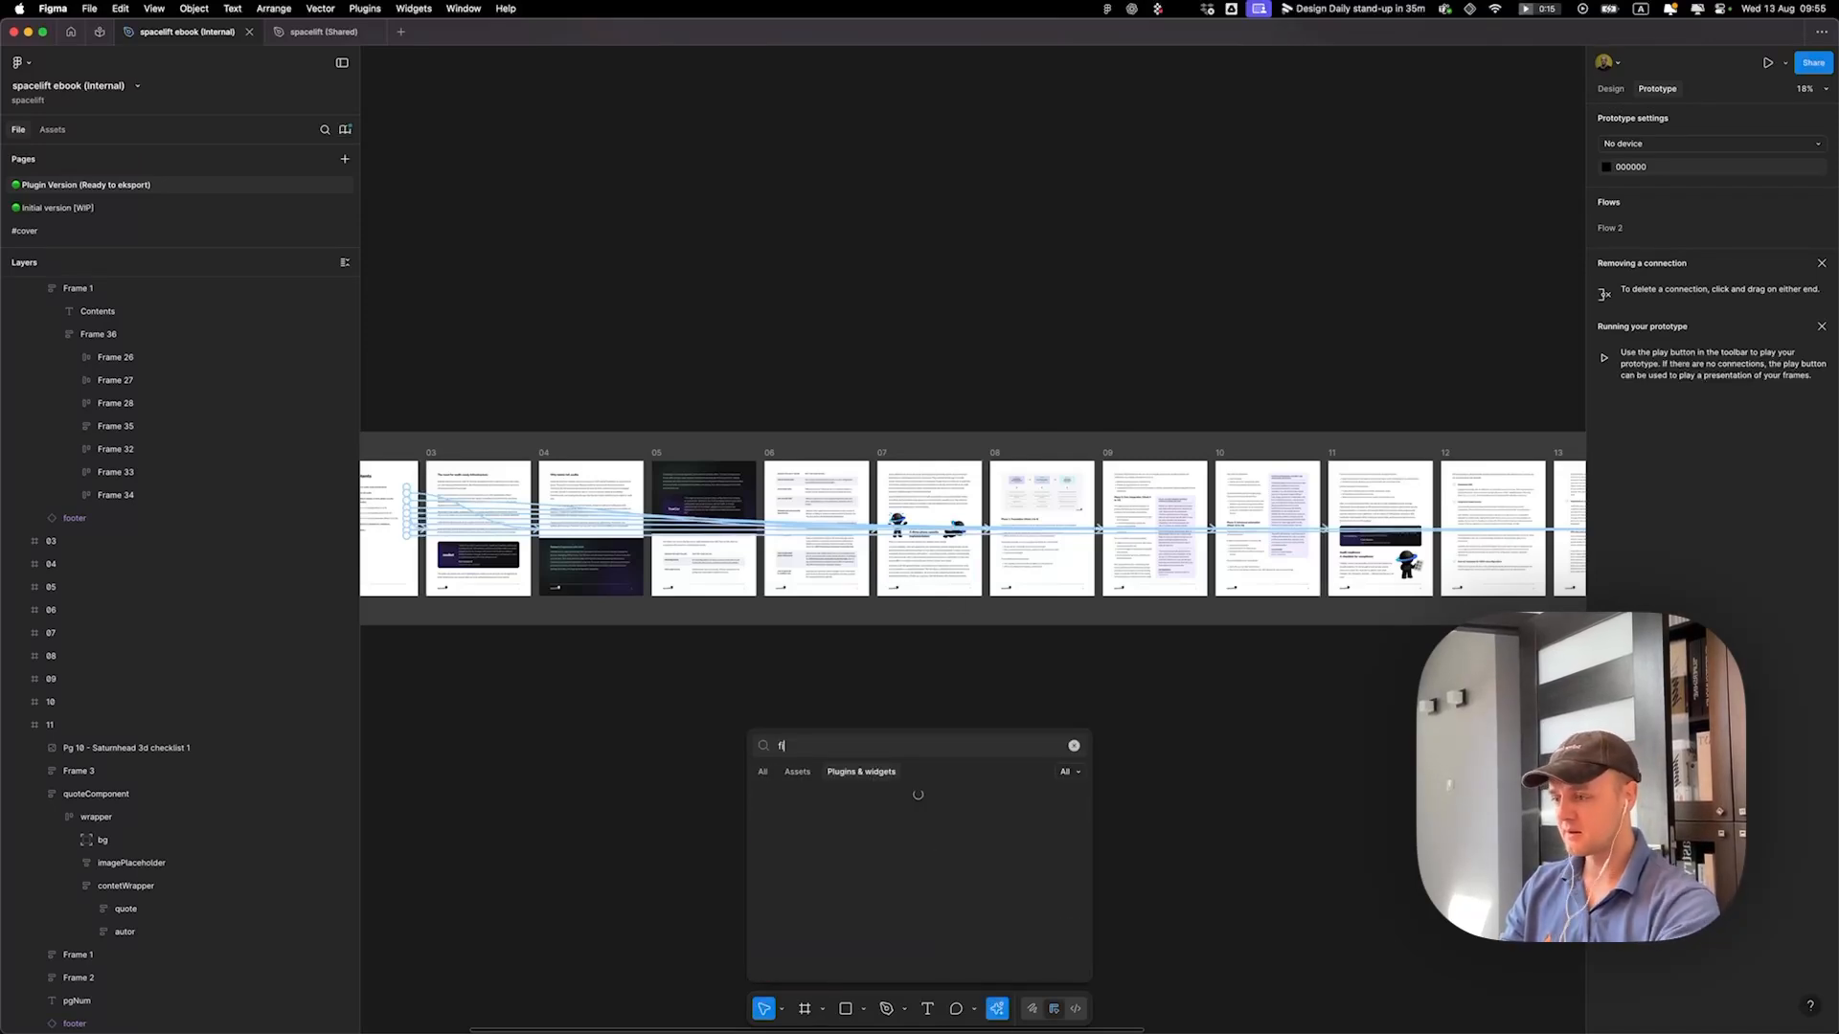
pyautogui.write('igma to pdf with links')
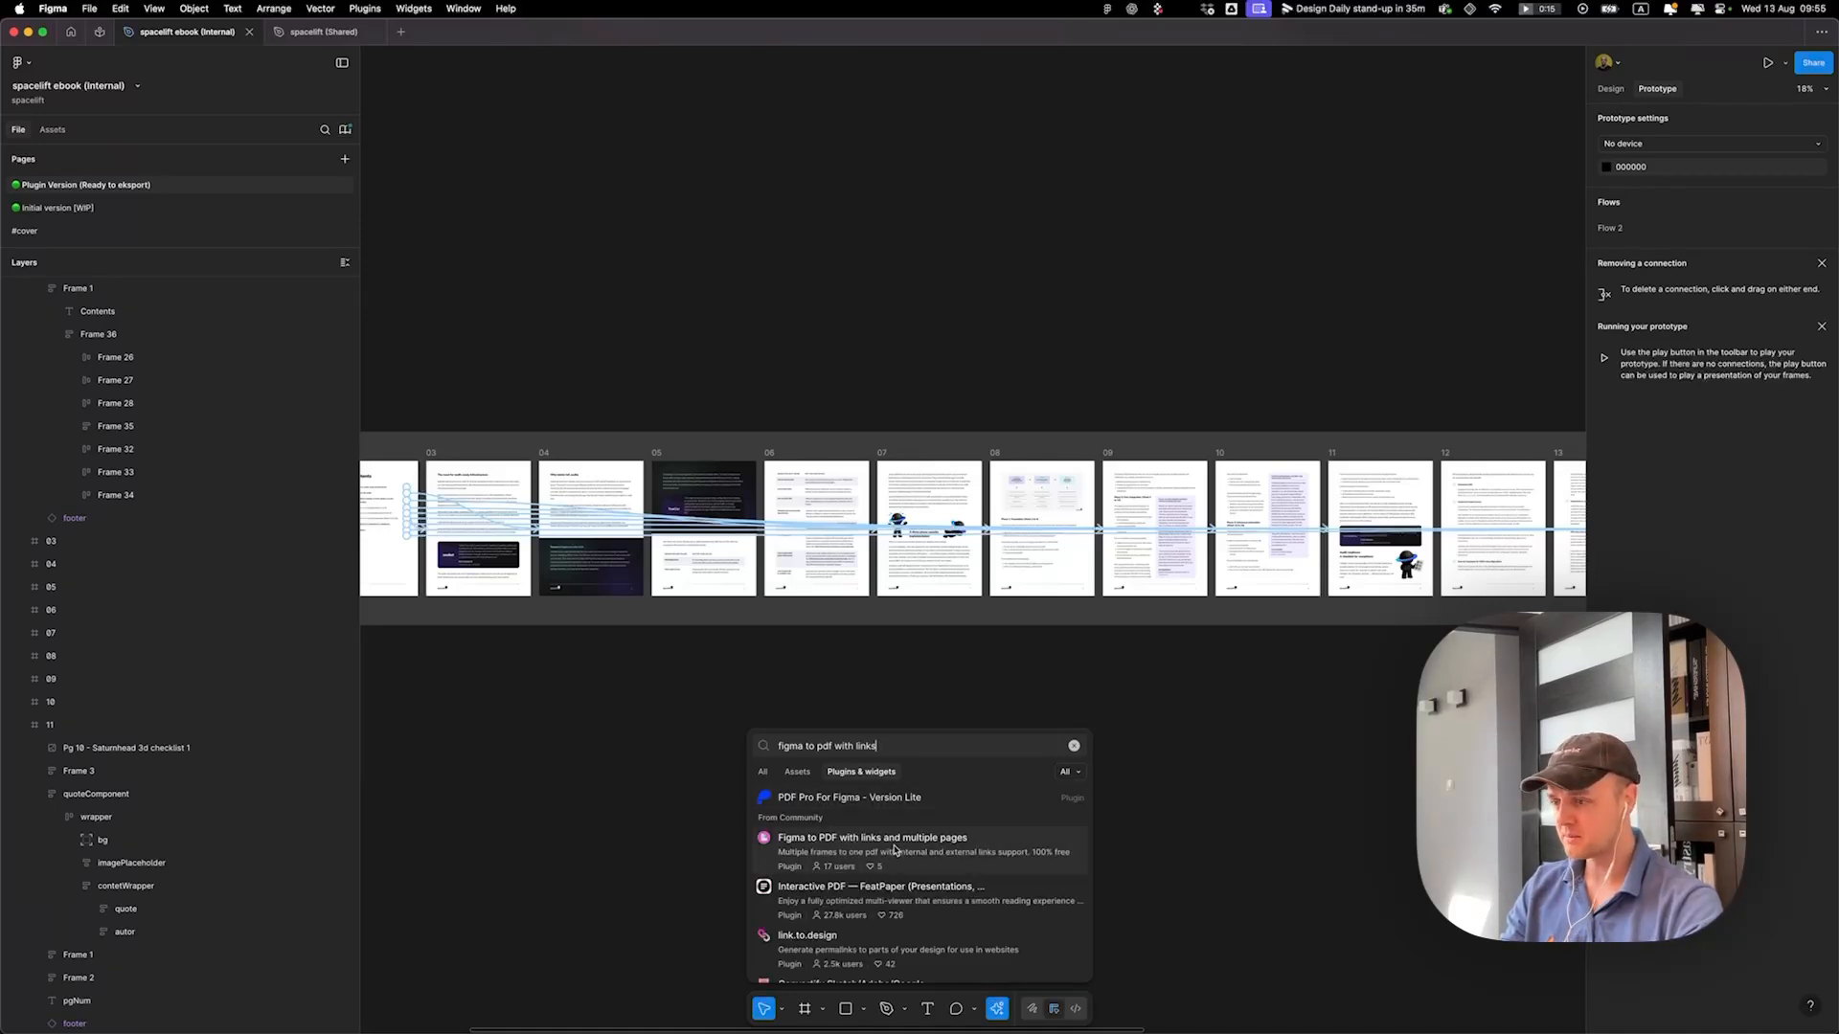
pyautogui.click(872, 836)
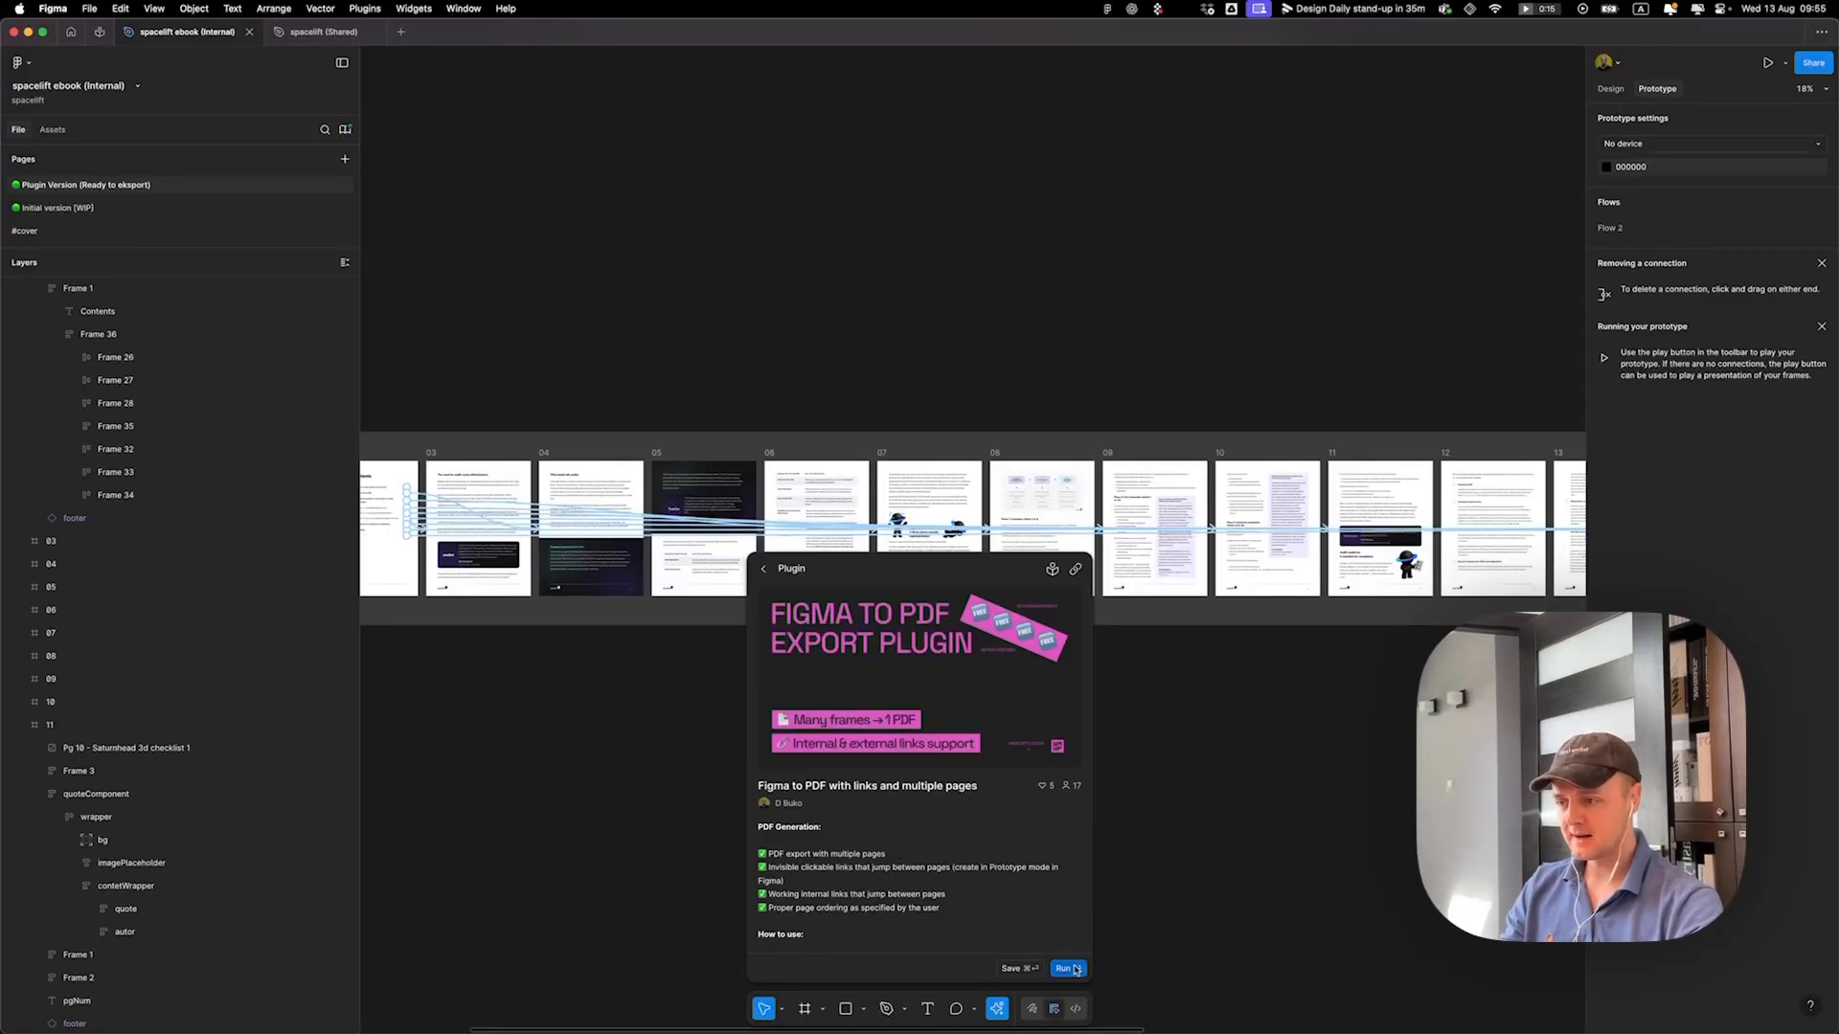
pyautogui.click(1065, 969)
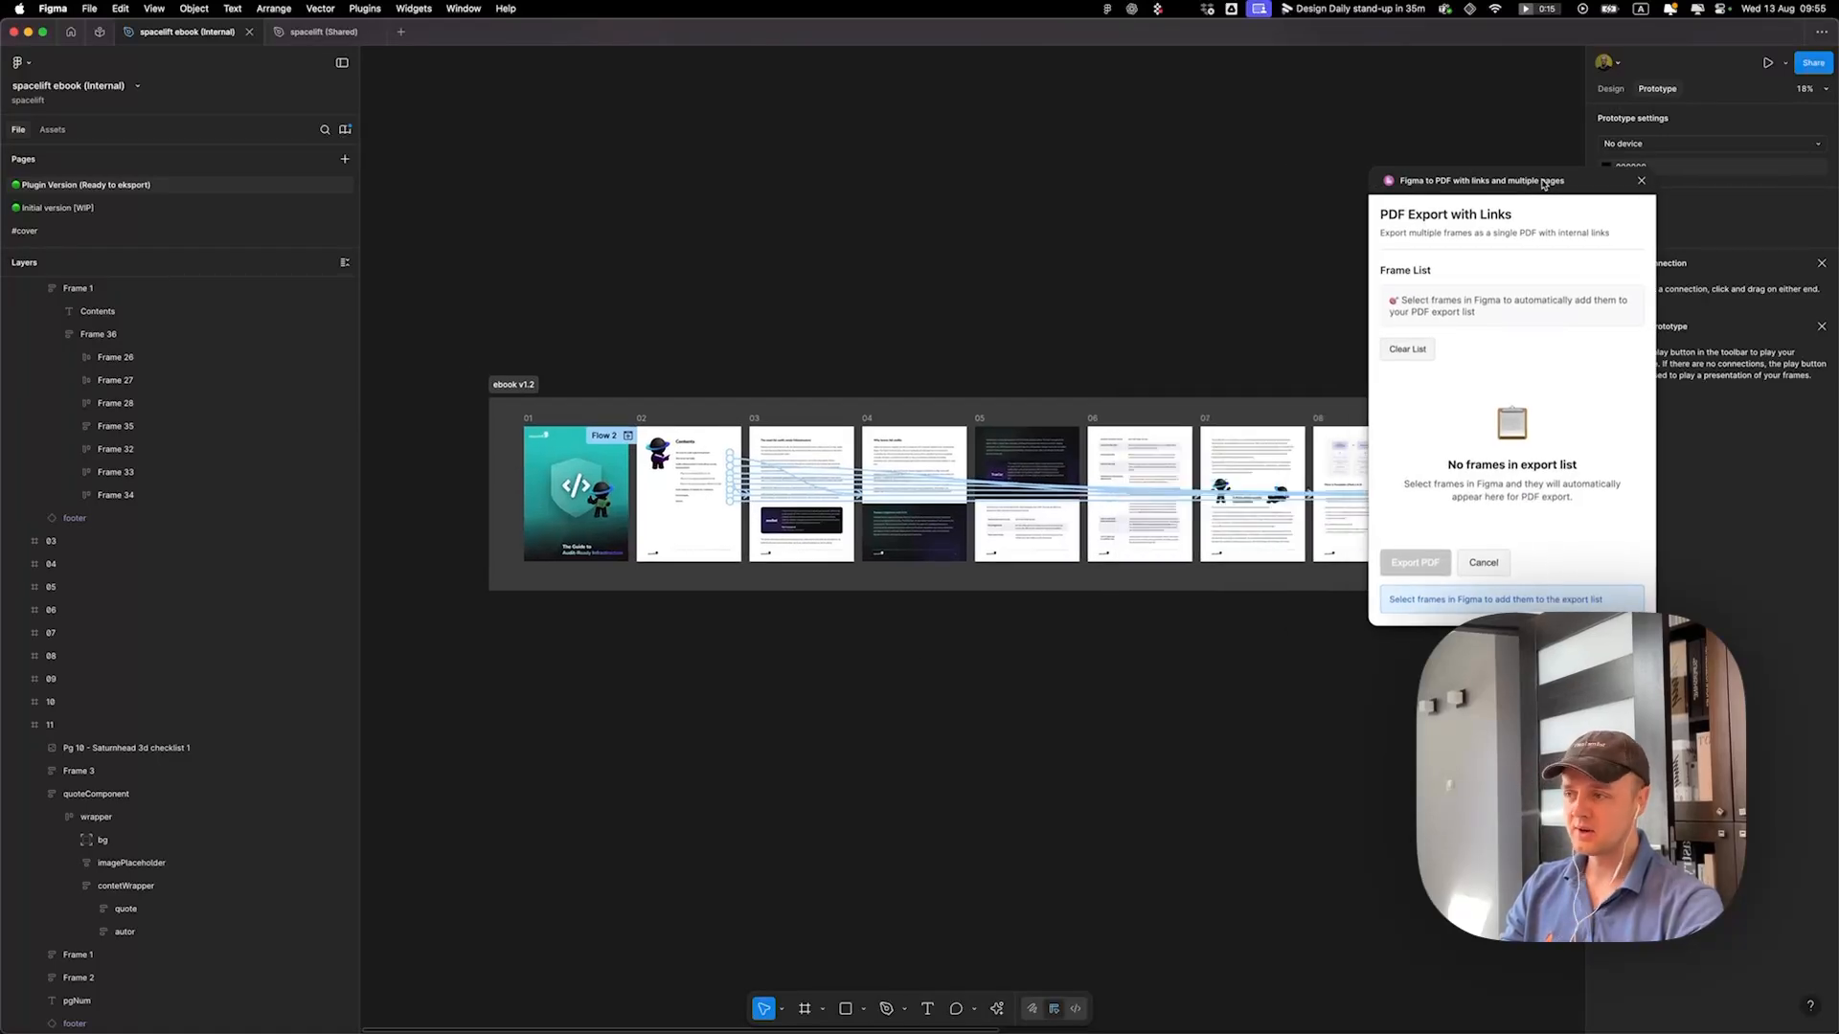
# Step: Select frame 01 and Shift-extend the selection to all nineteen ebook page frames
pyautogui.click(575, 492)
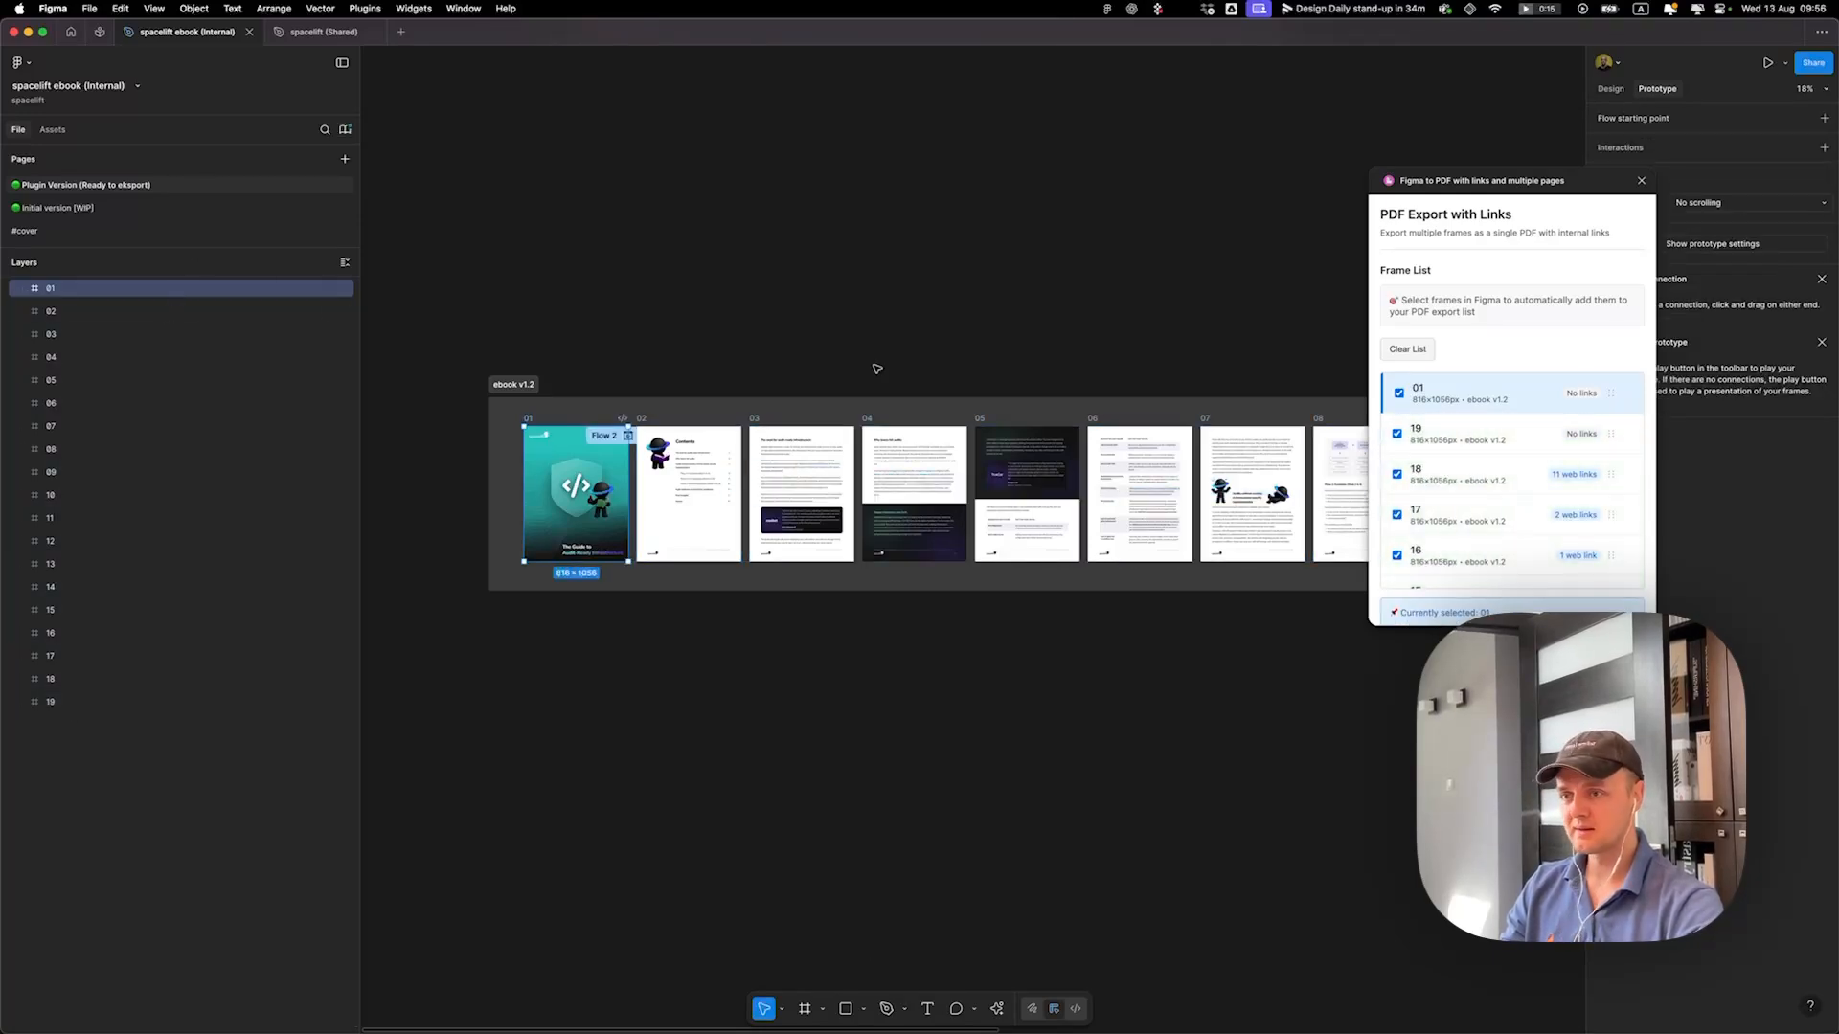
pyautogui.click(1406, 349)
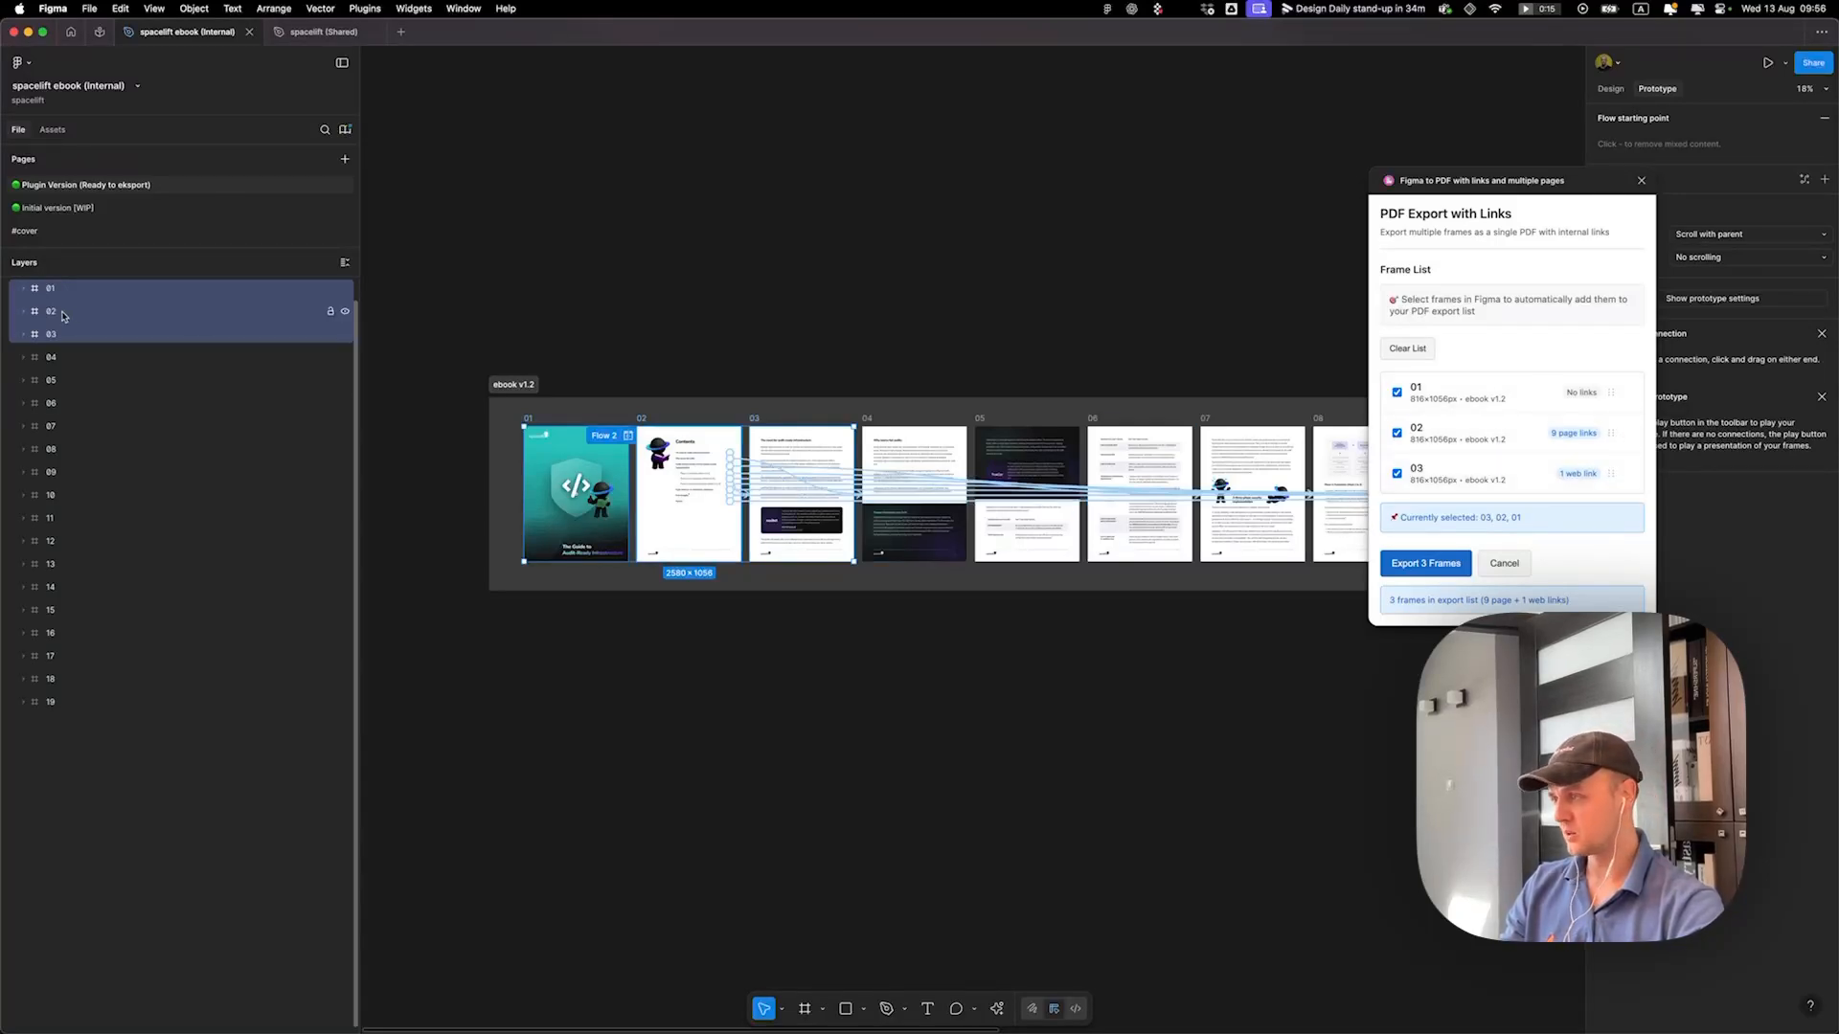
pyautogui.click(50, 356)
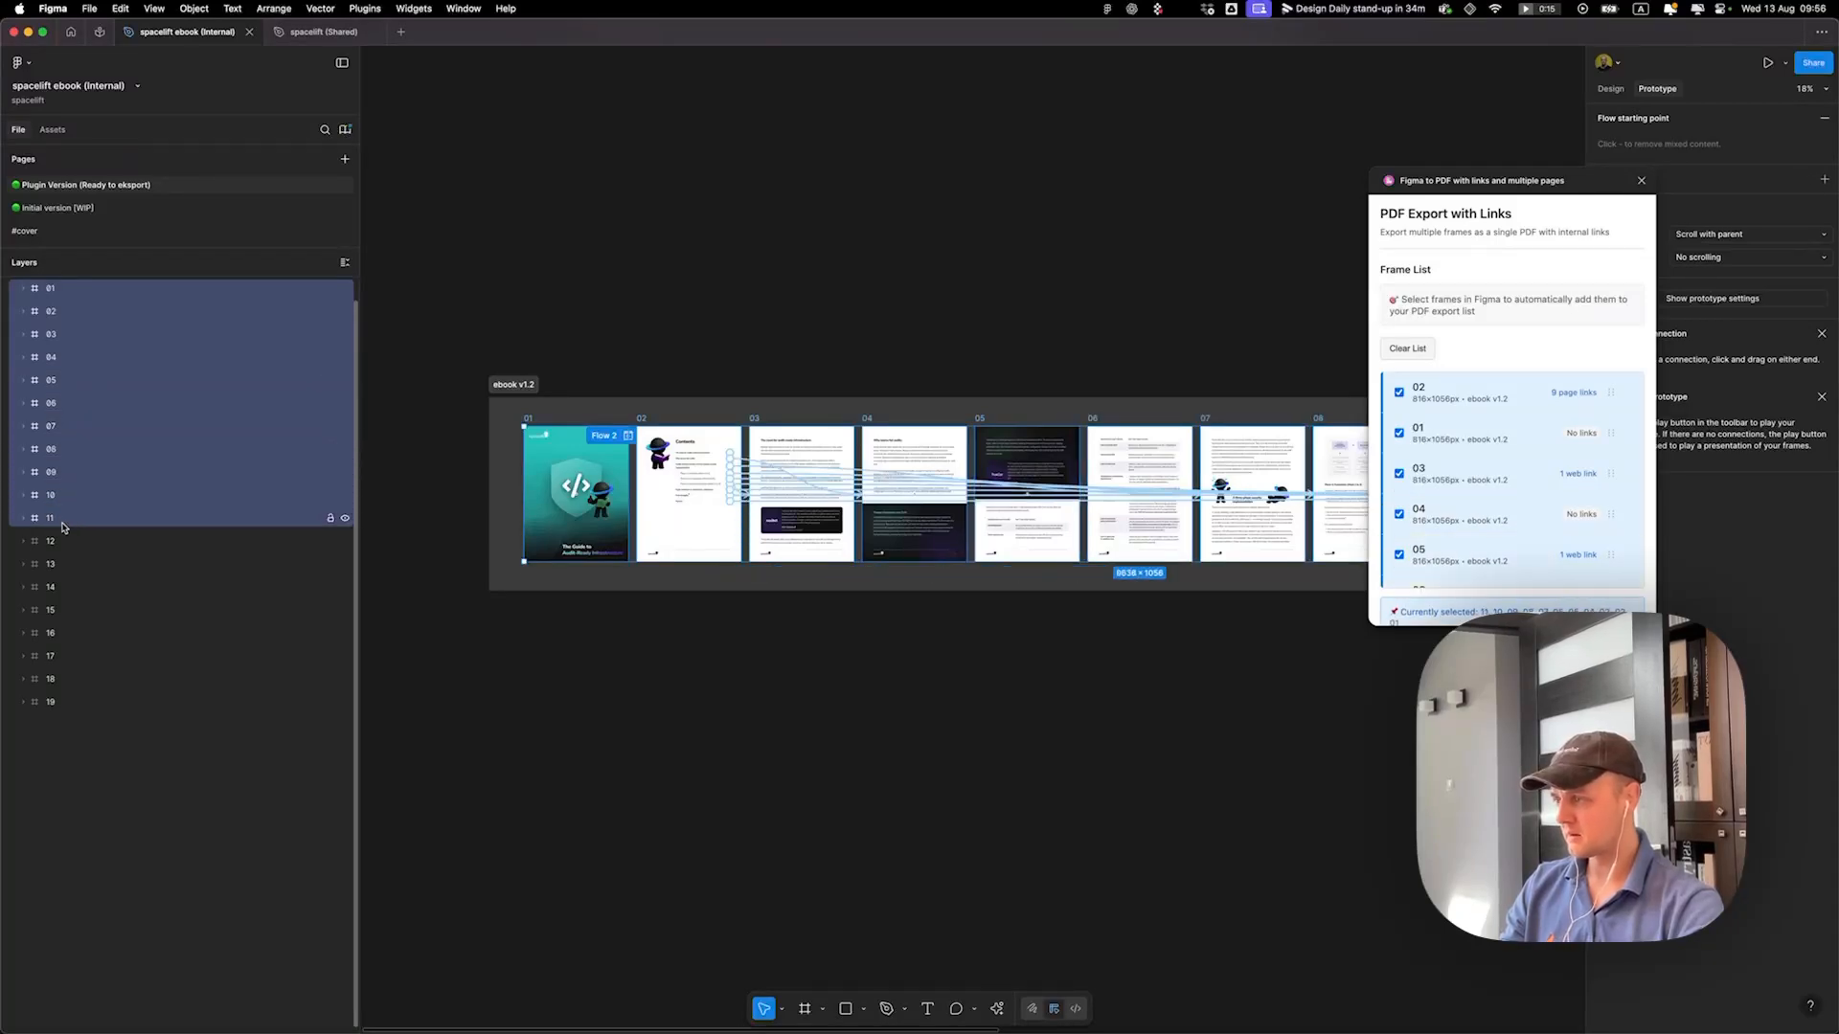
pyautogui.click(50, 632)
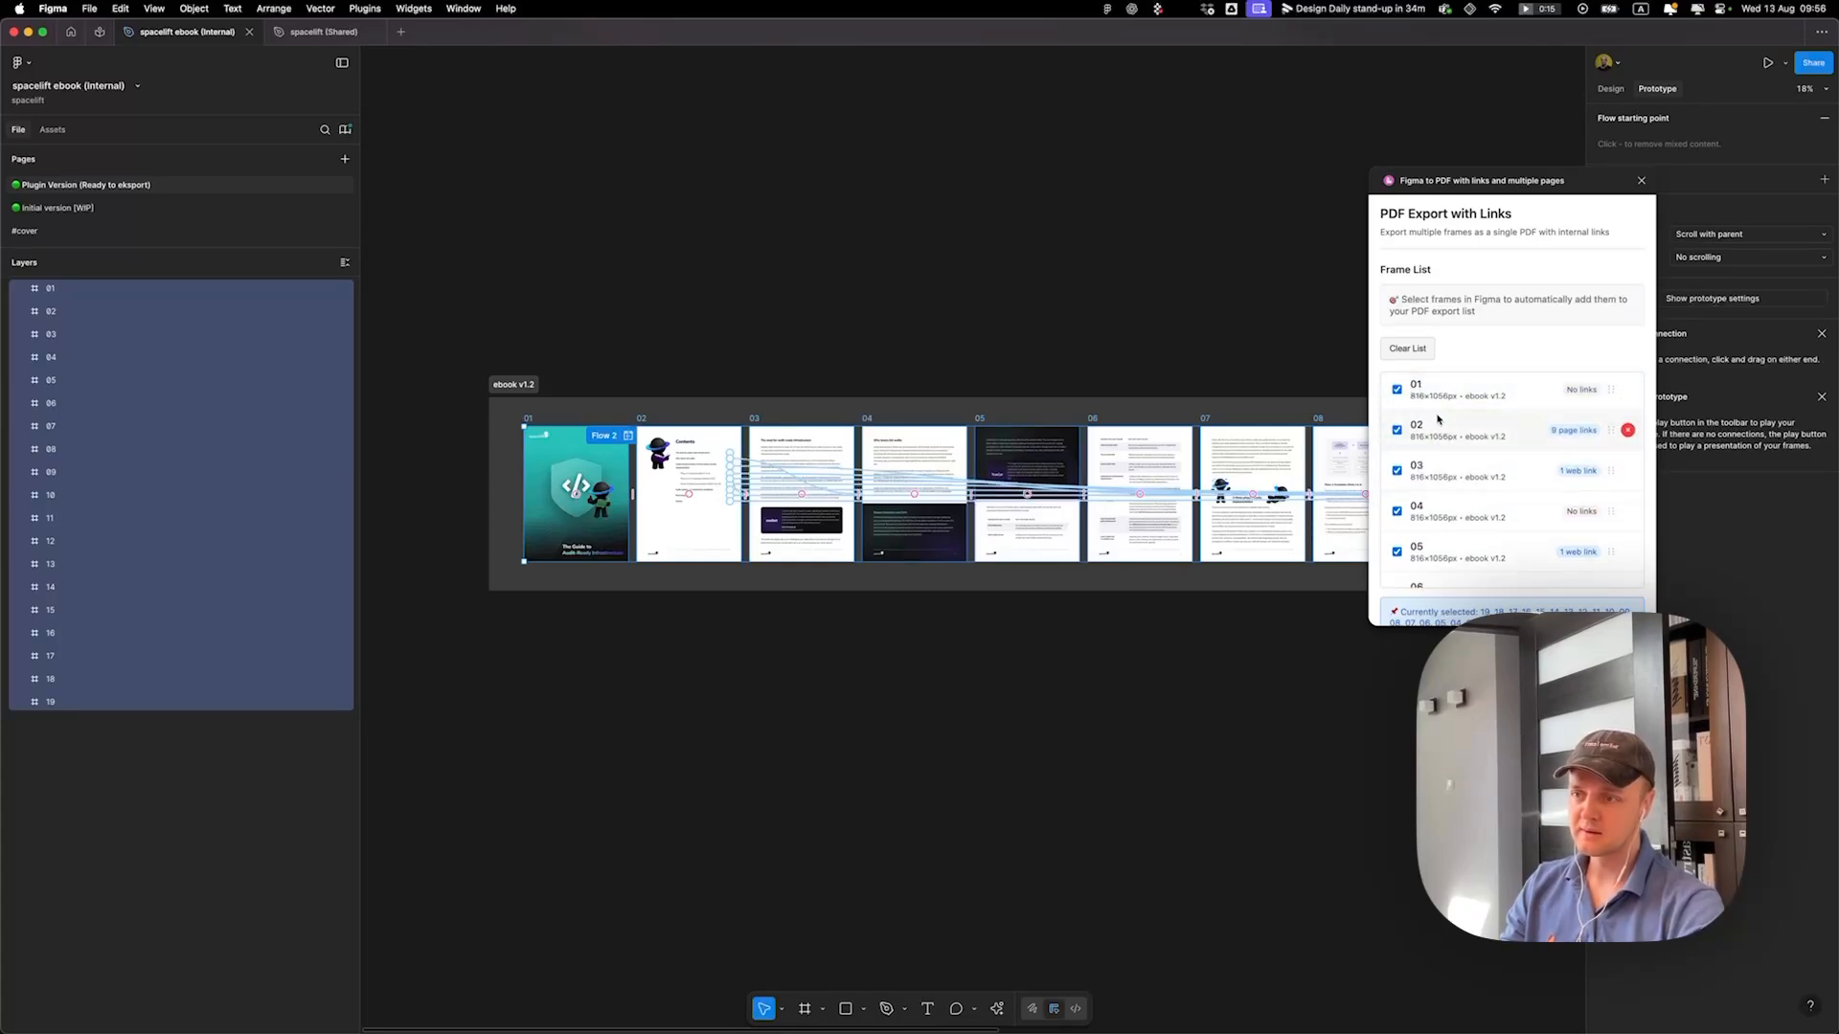
# Step: Review the plugin's Frame List for detected links and start Export 19 Frames
pyautogui.scroll(-3)
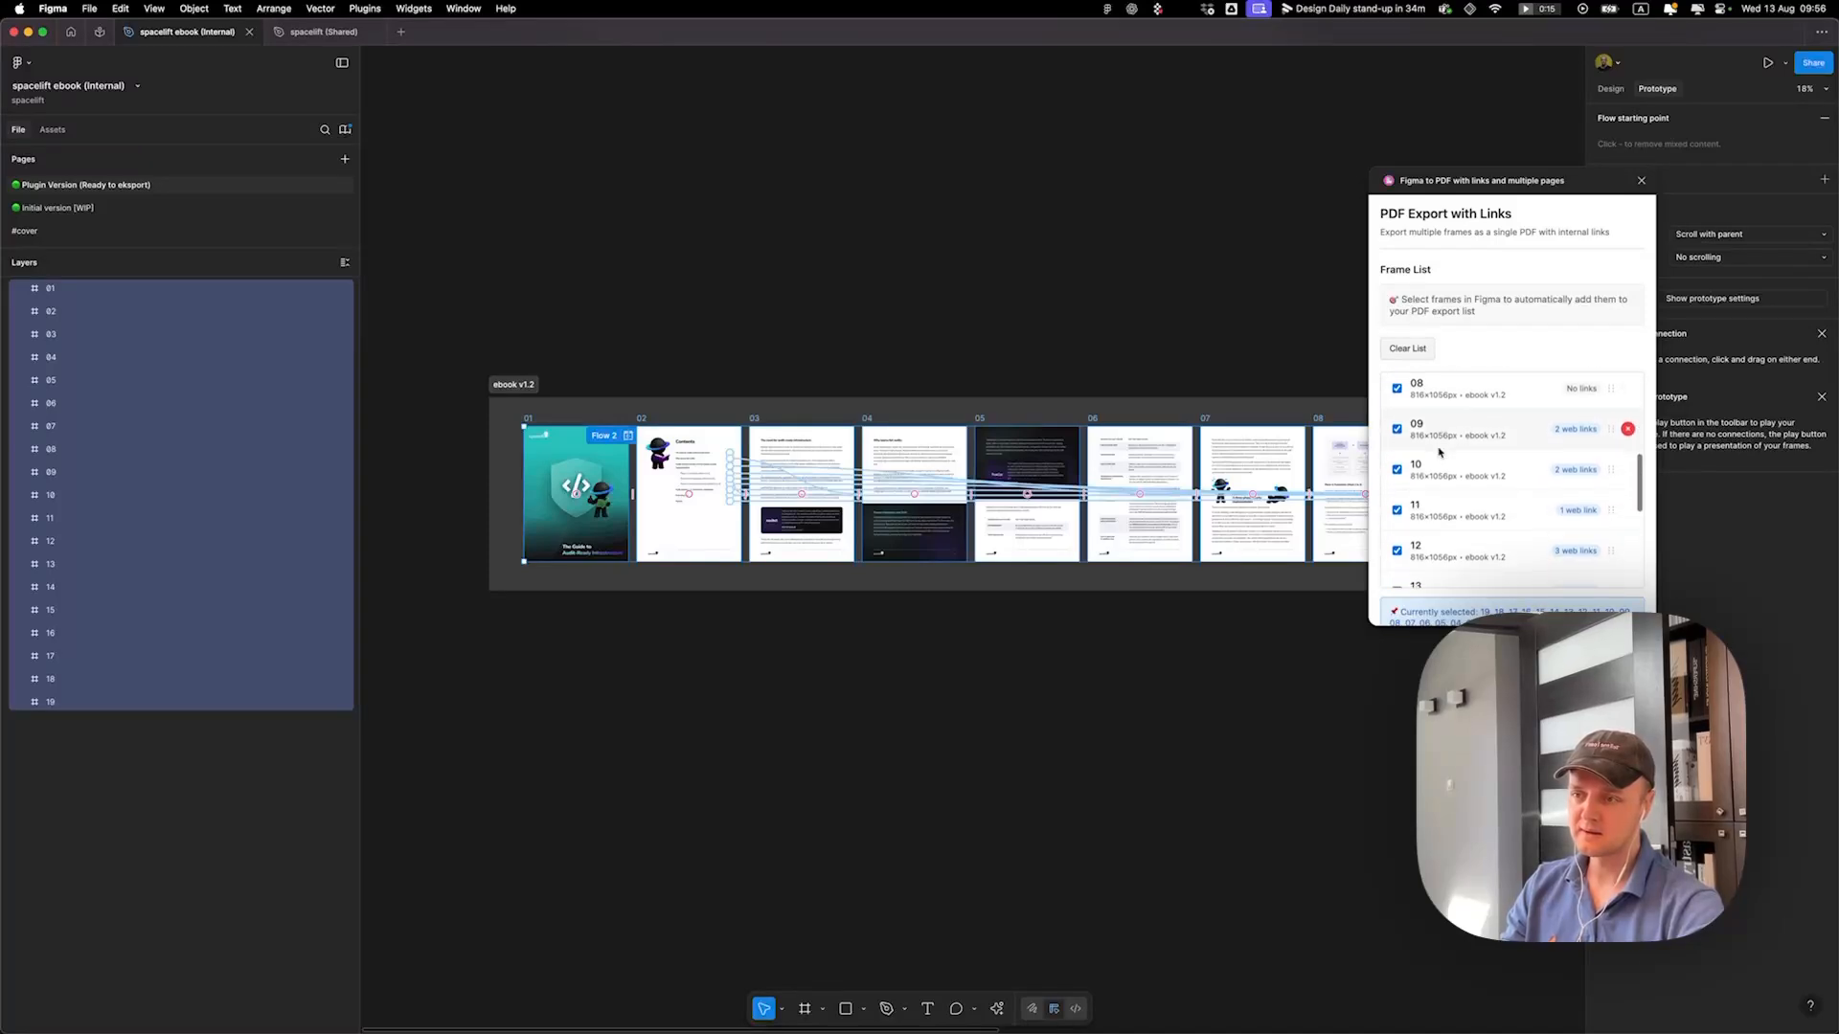
pyautogui.scroll(-3)
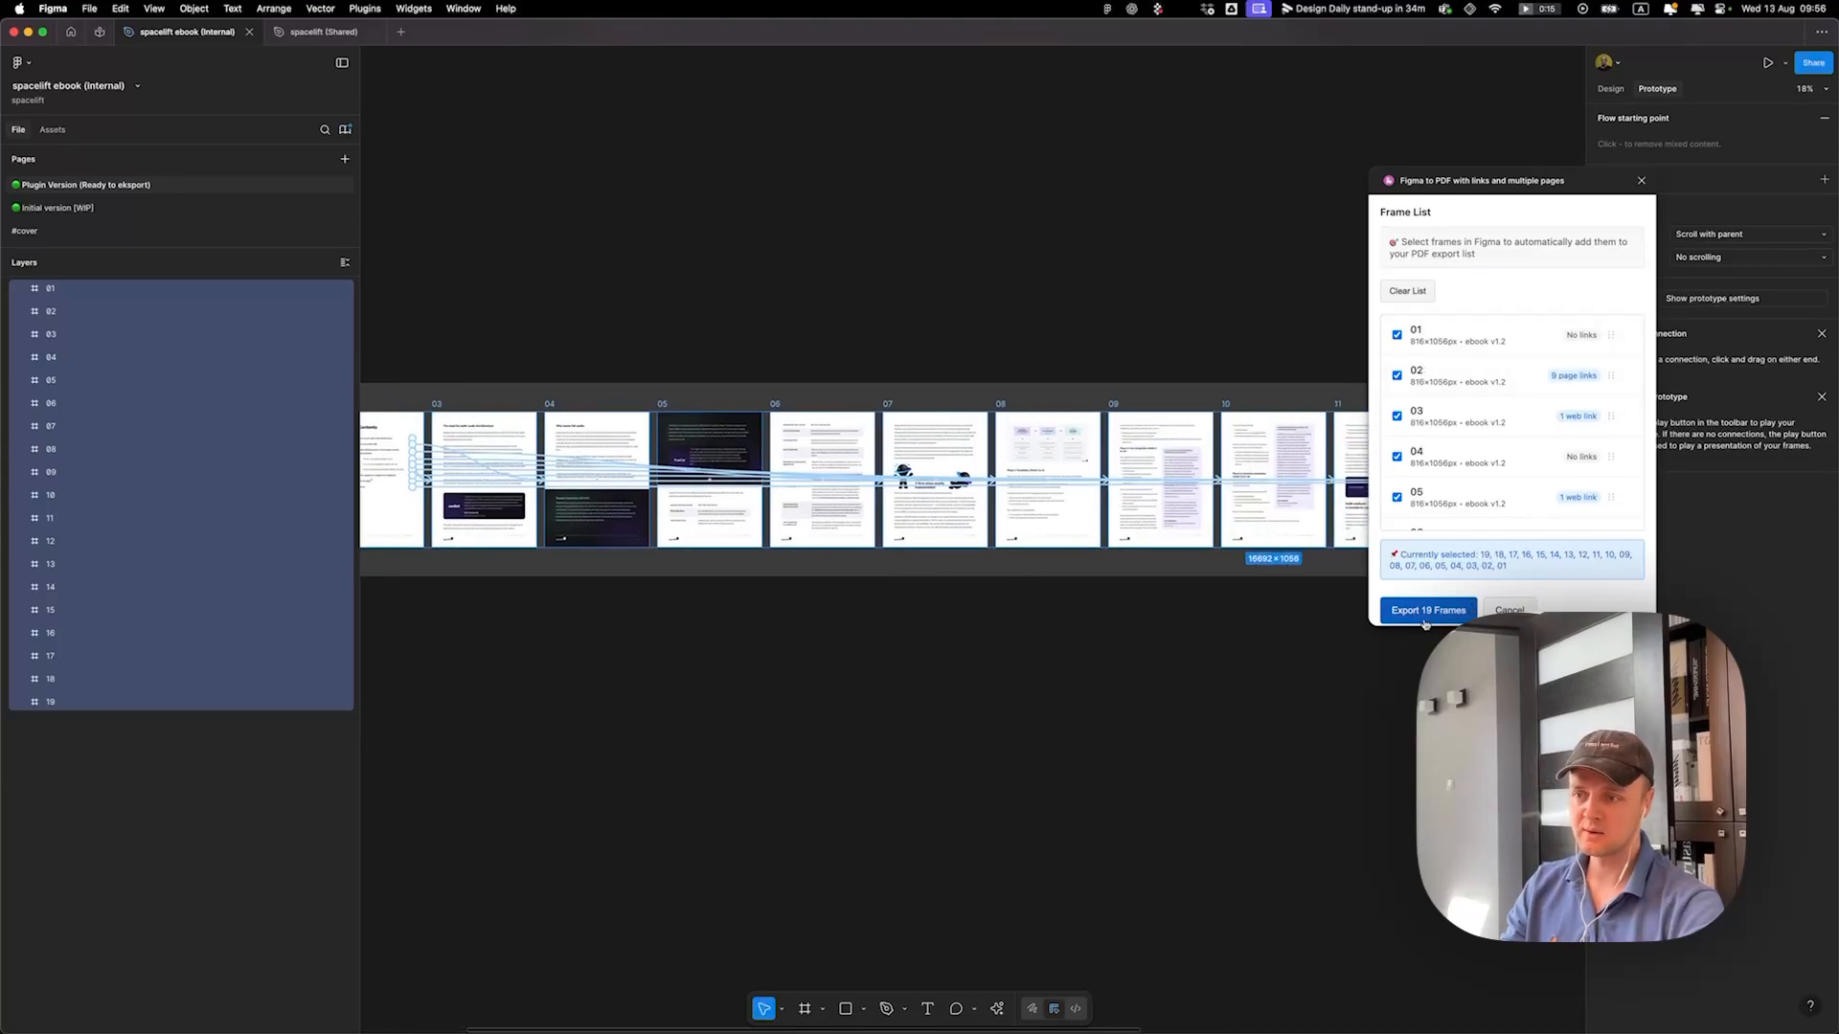
pyautogui.moveTo(1205, 592)
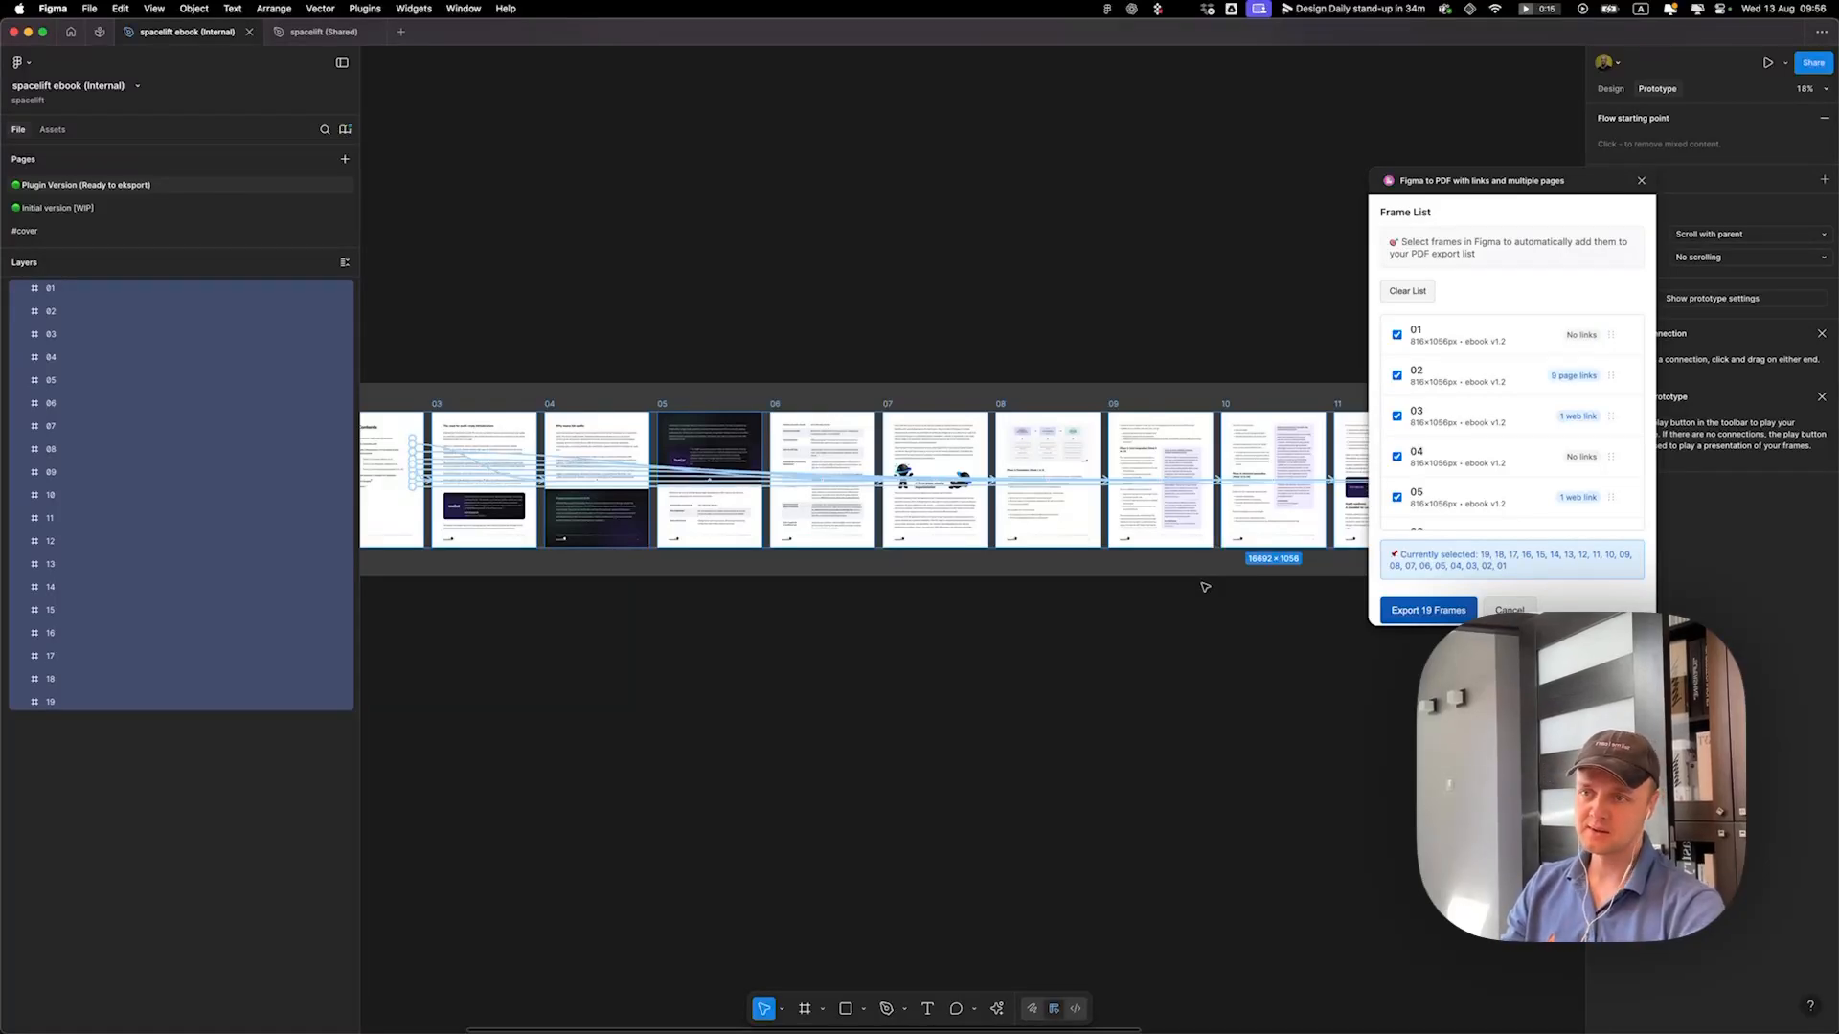
pyautogui.click(1428, 609)
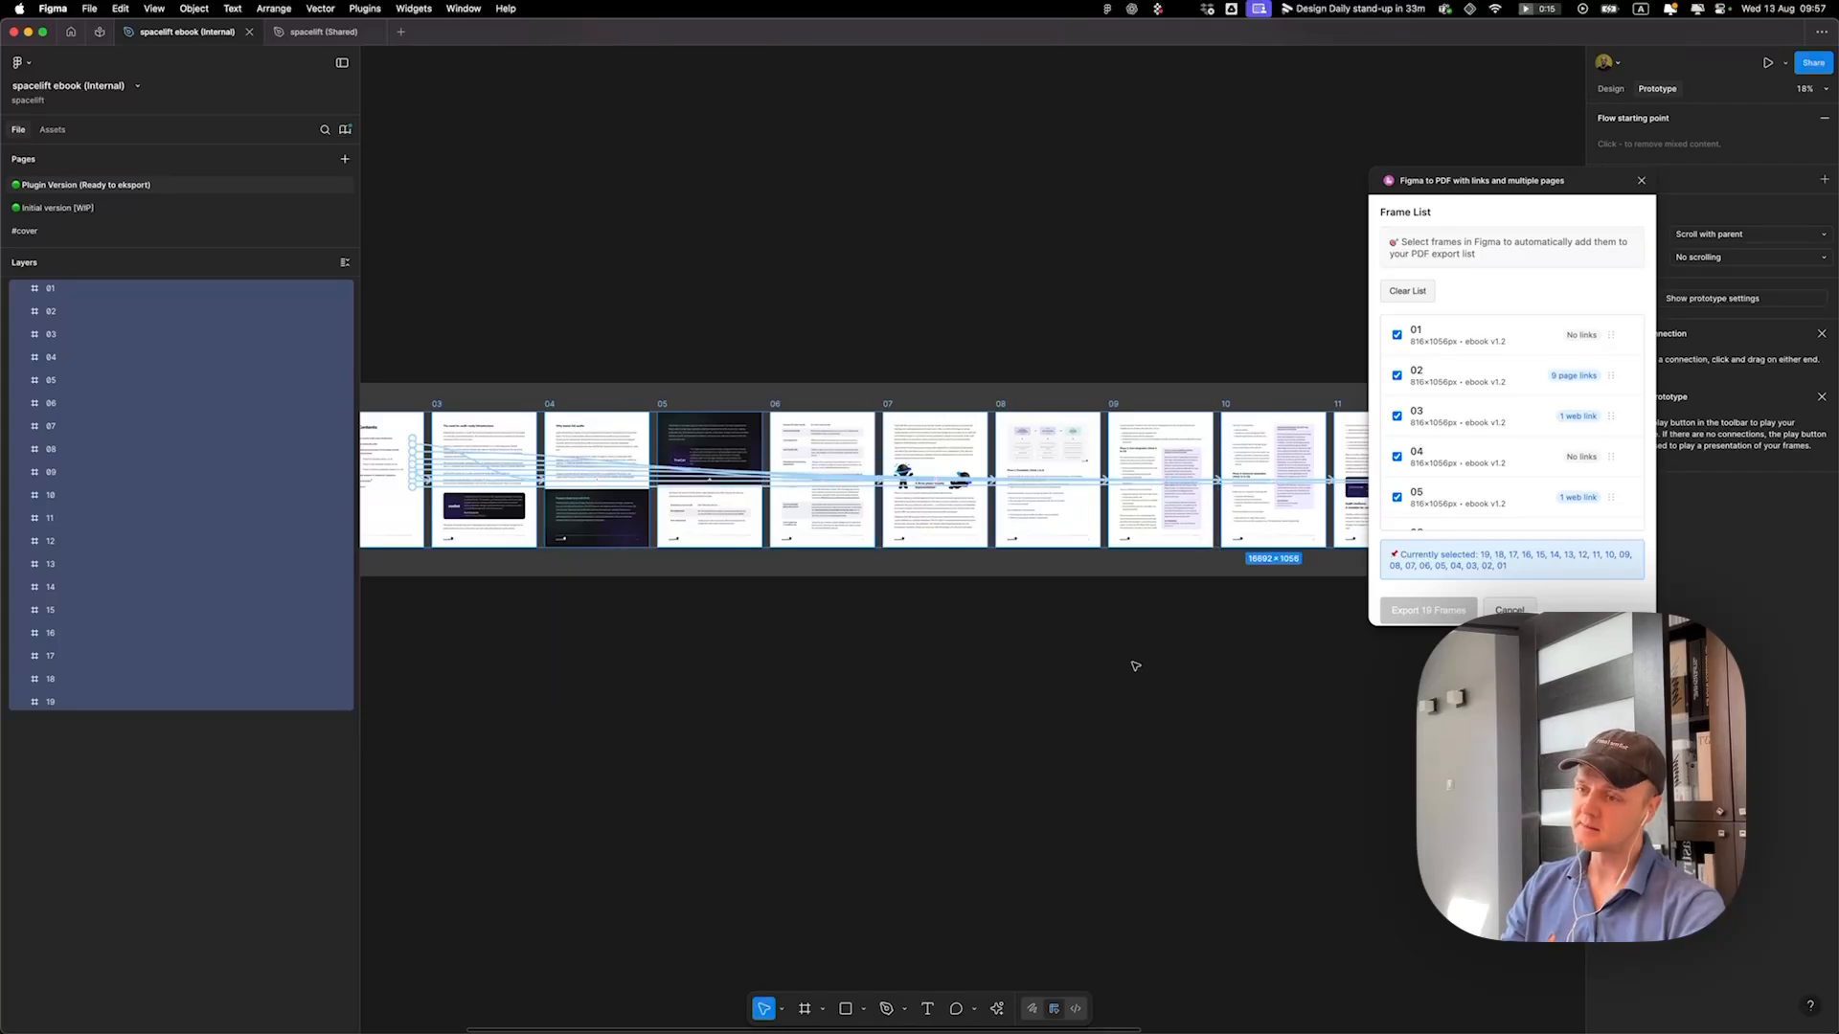
# Step: Create a new folder named test-pdf inside Downloads for the exported PDF
pyautogui.click(1427, 609)
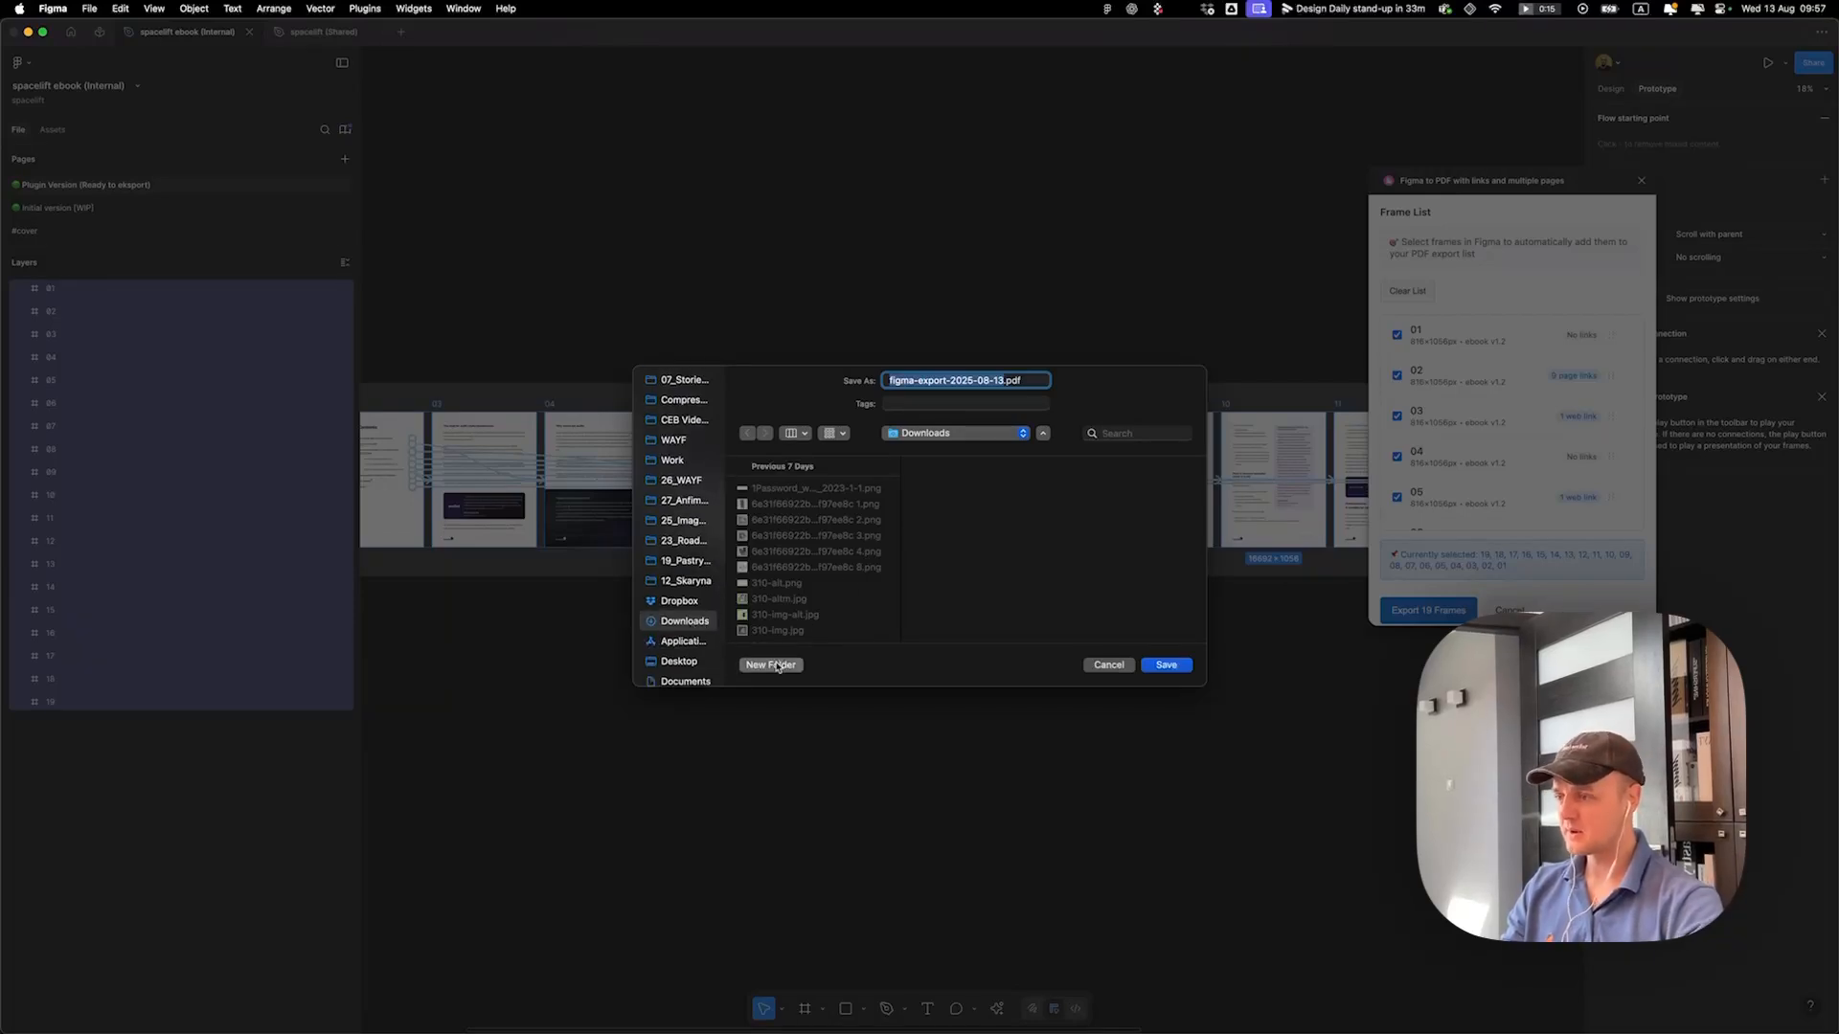
pyautogui.click(770, 664)
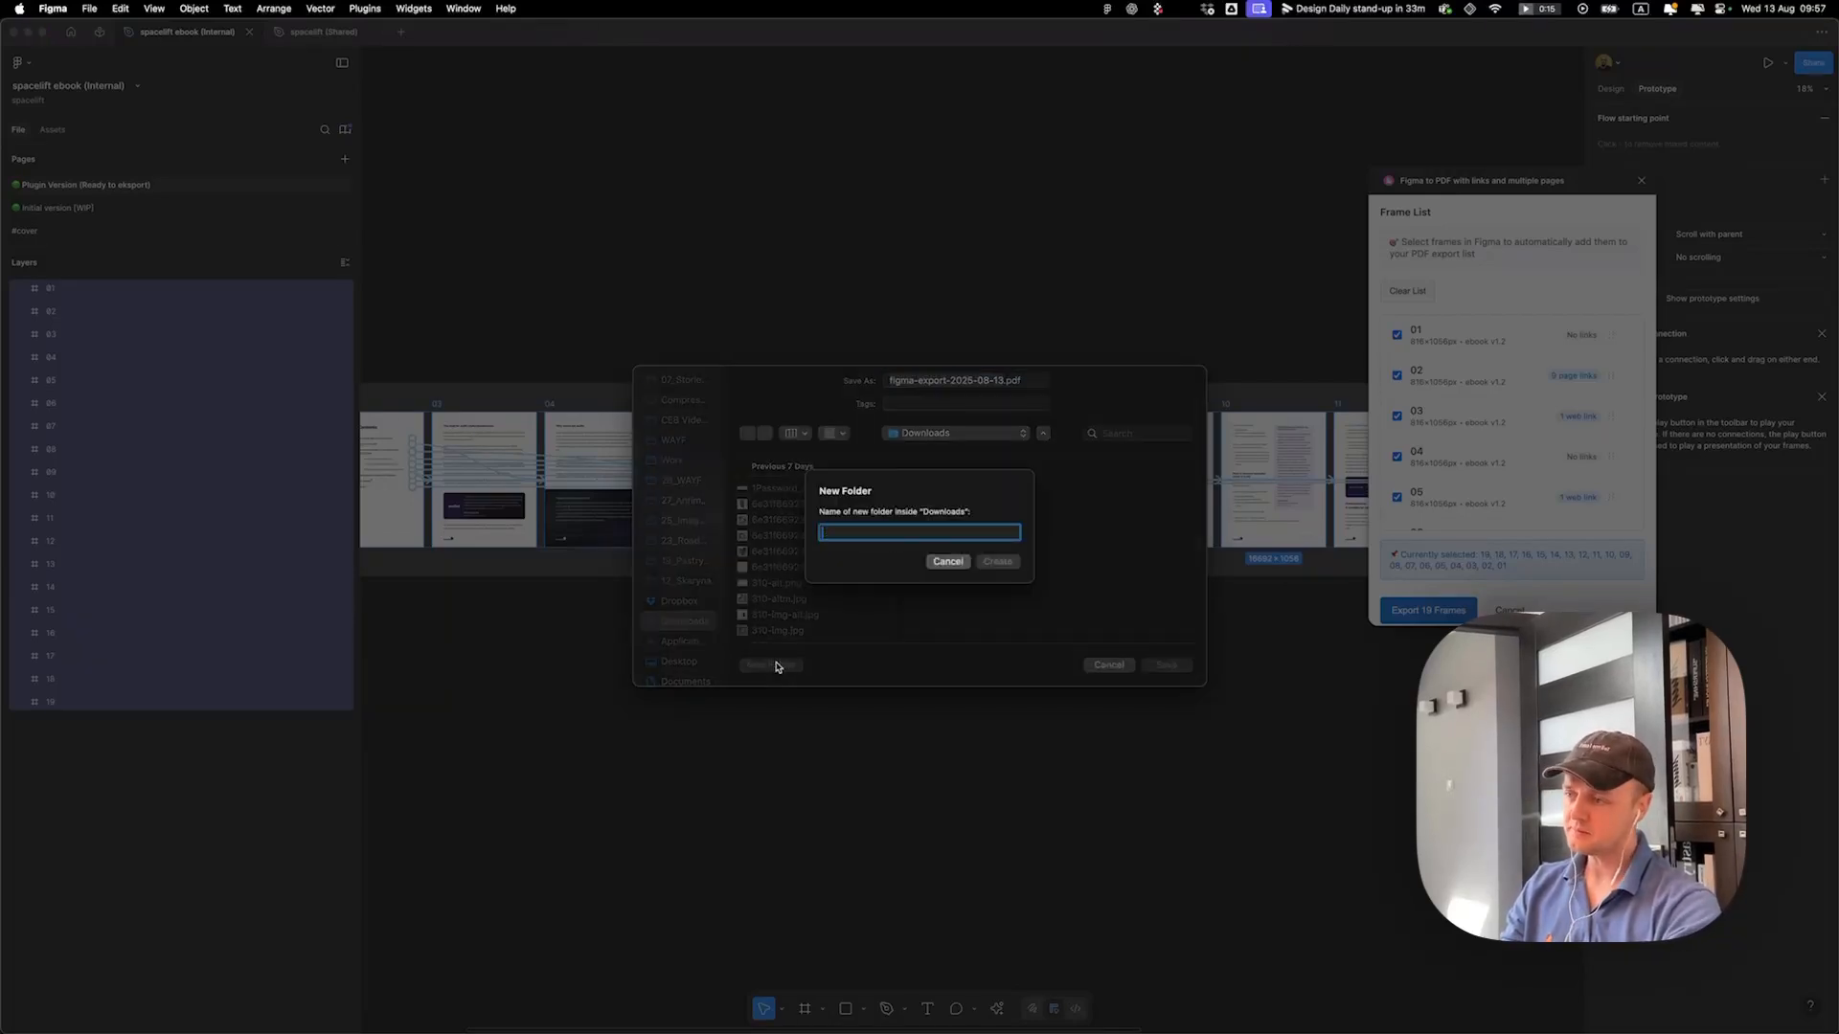
pyautogui.write('test-pdf')
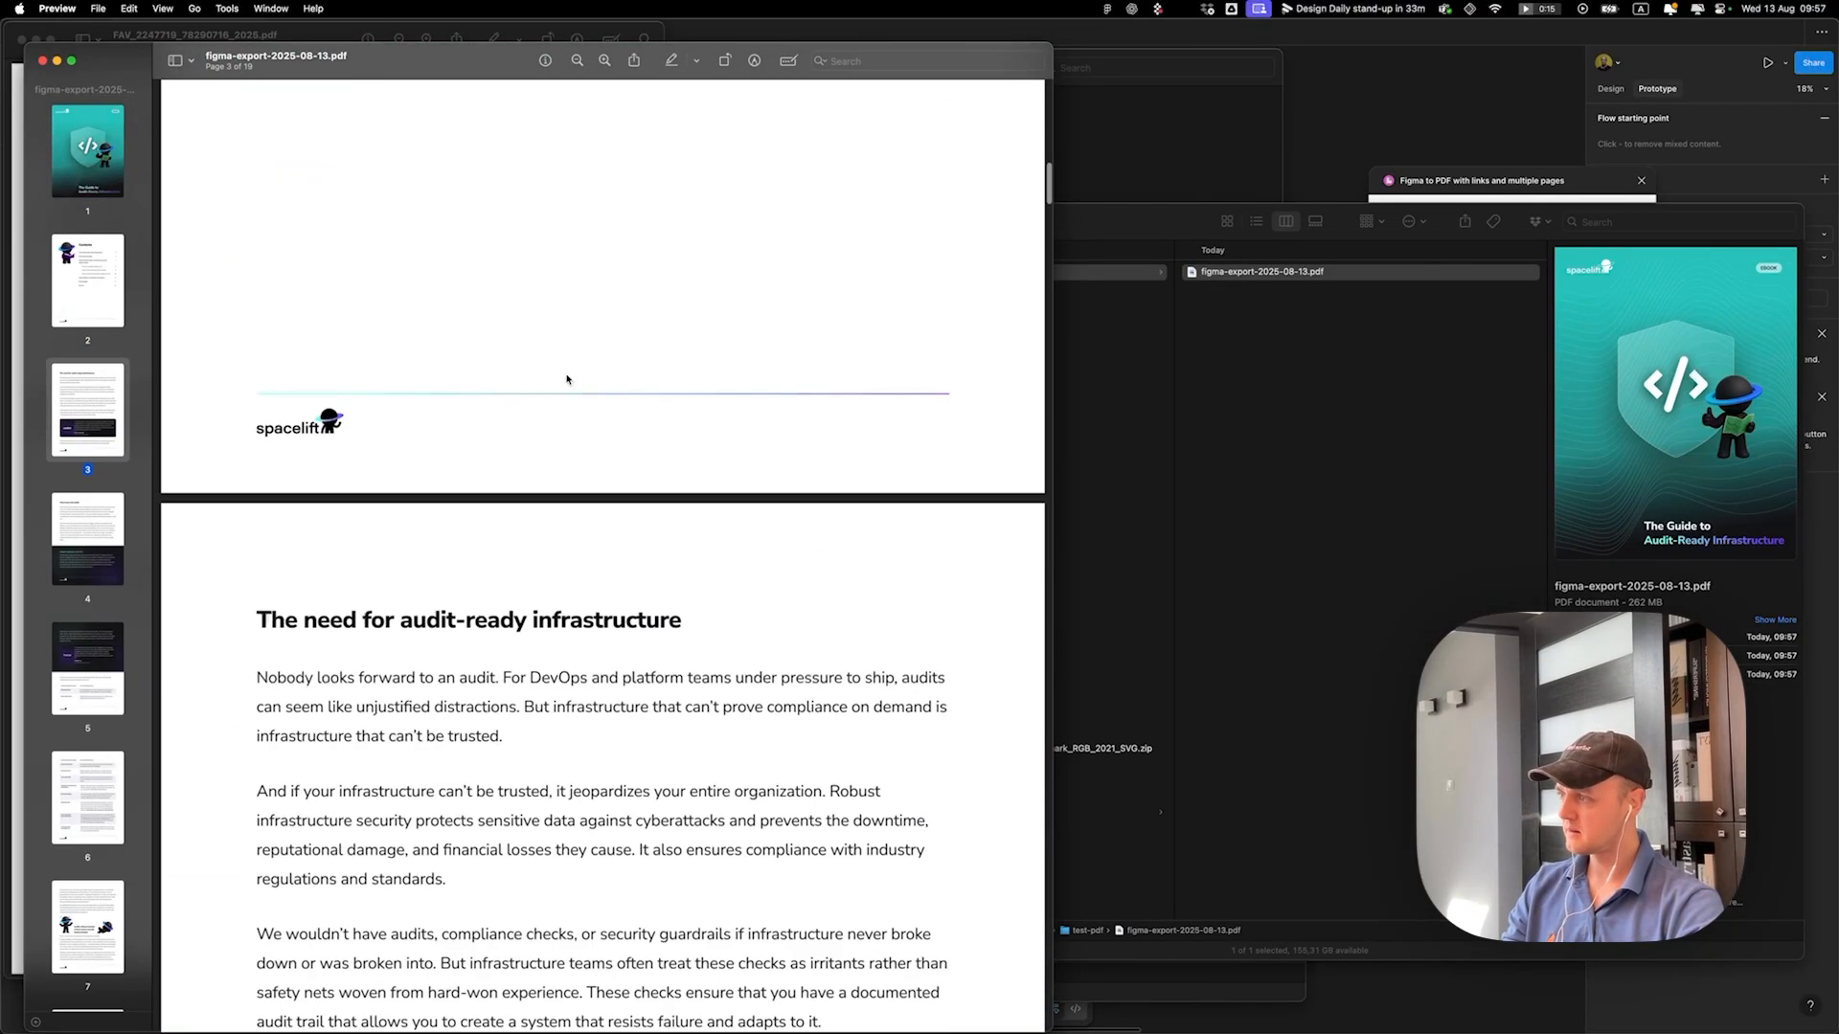
# Step: Scroll through figma-export-2025-08-13.pdf to check the content pages render correctly
pyautogui.scroll(-3)
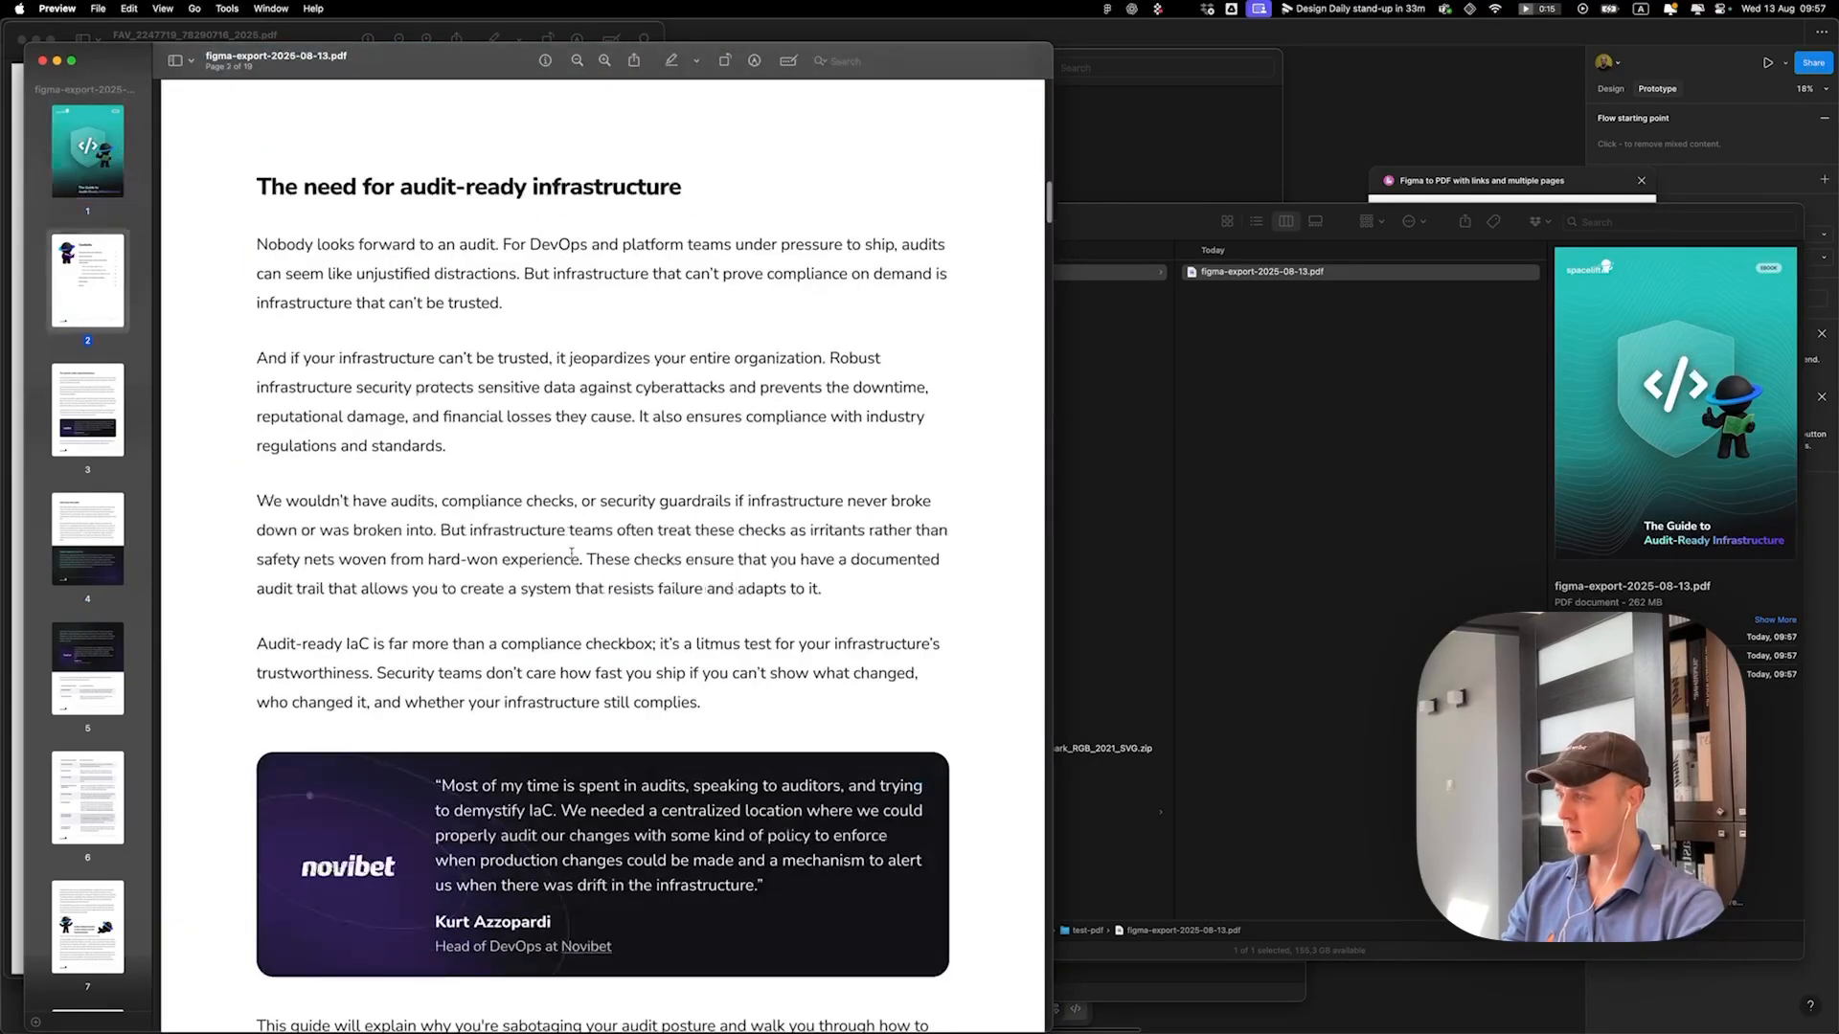
pyautogui.scroll(-3)
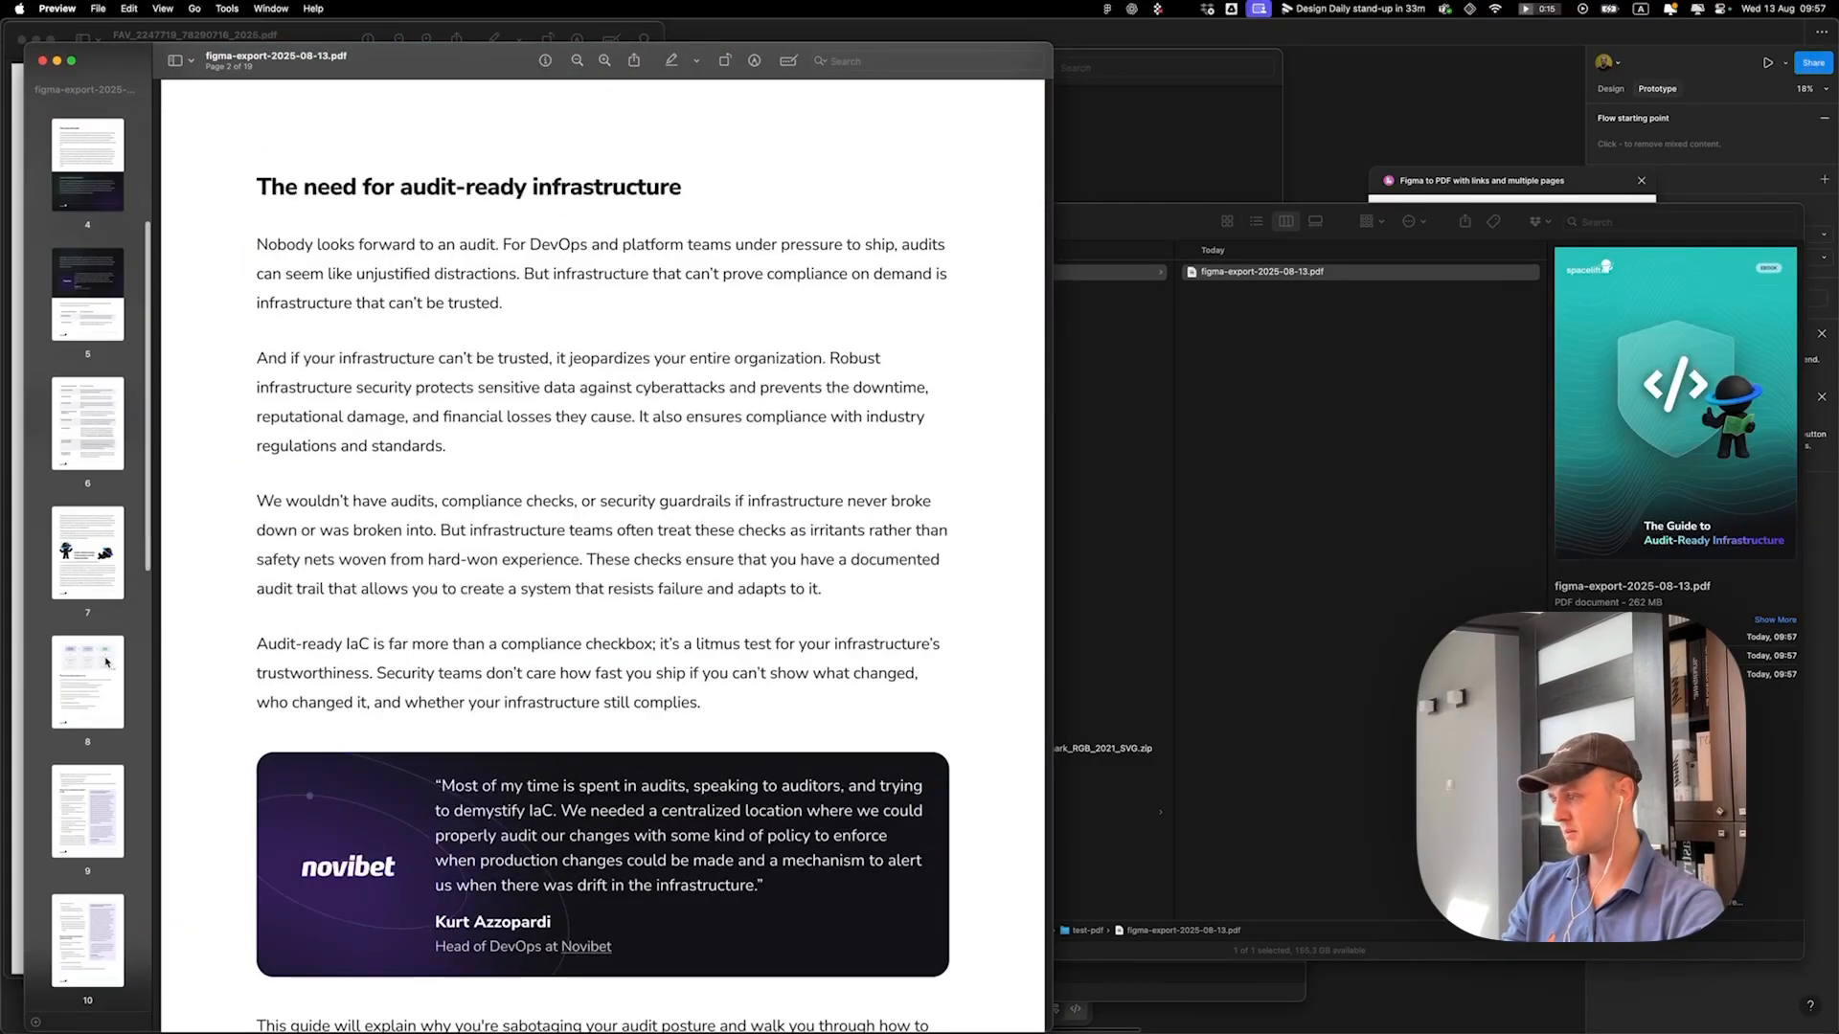